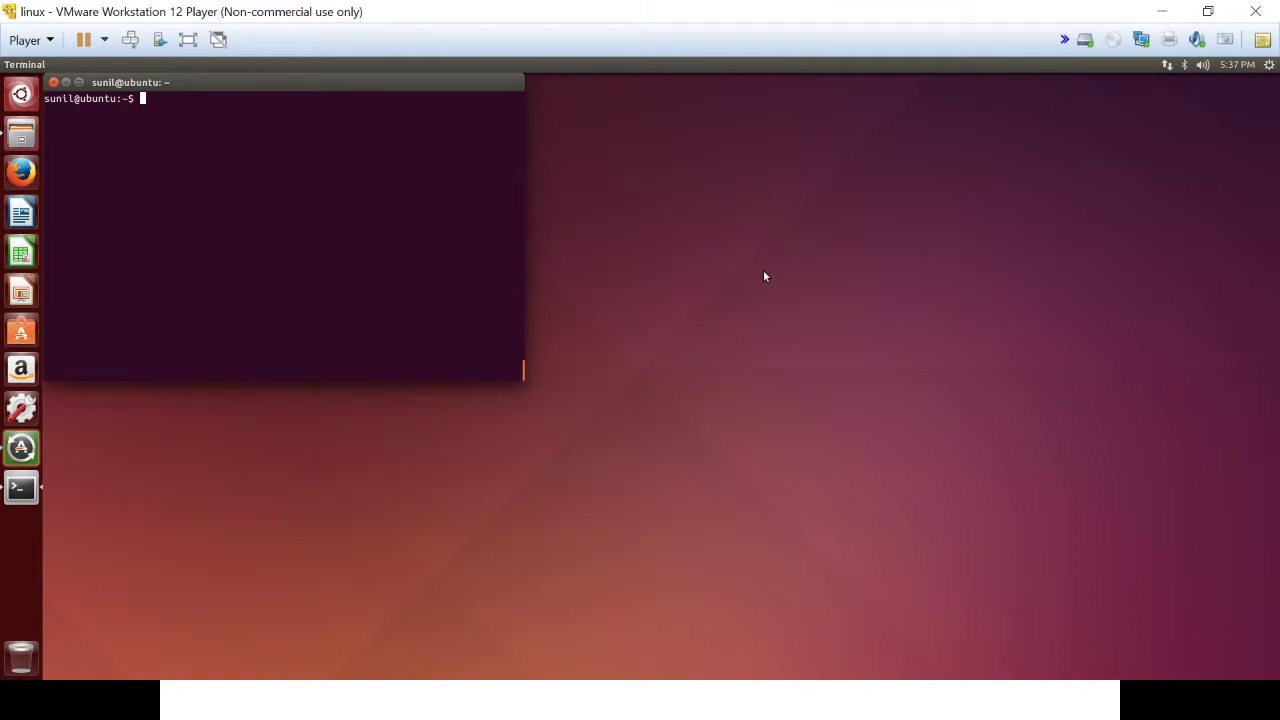
mouse_move(372, 168)
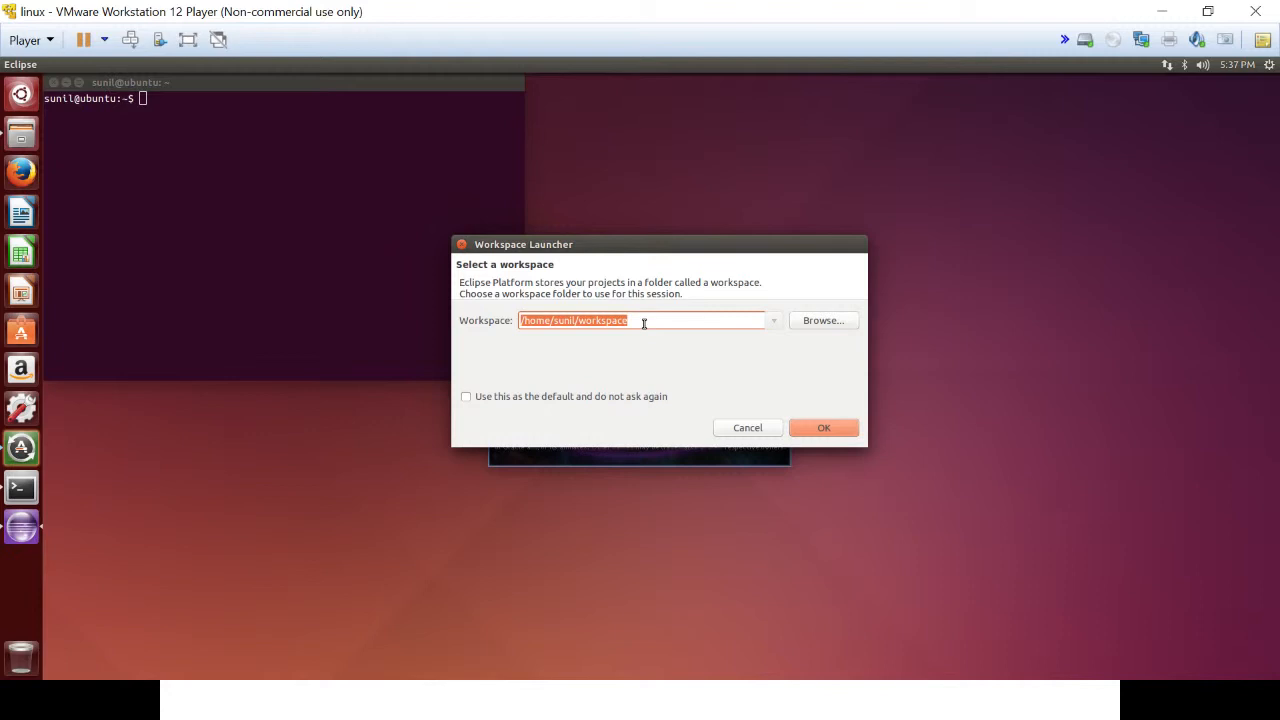
Accept the default workspace path so the Eclipse welcome page appears
click(824, 428)
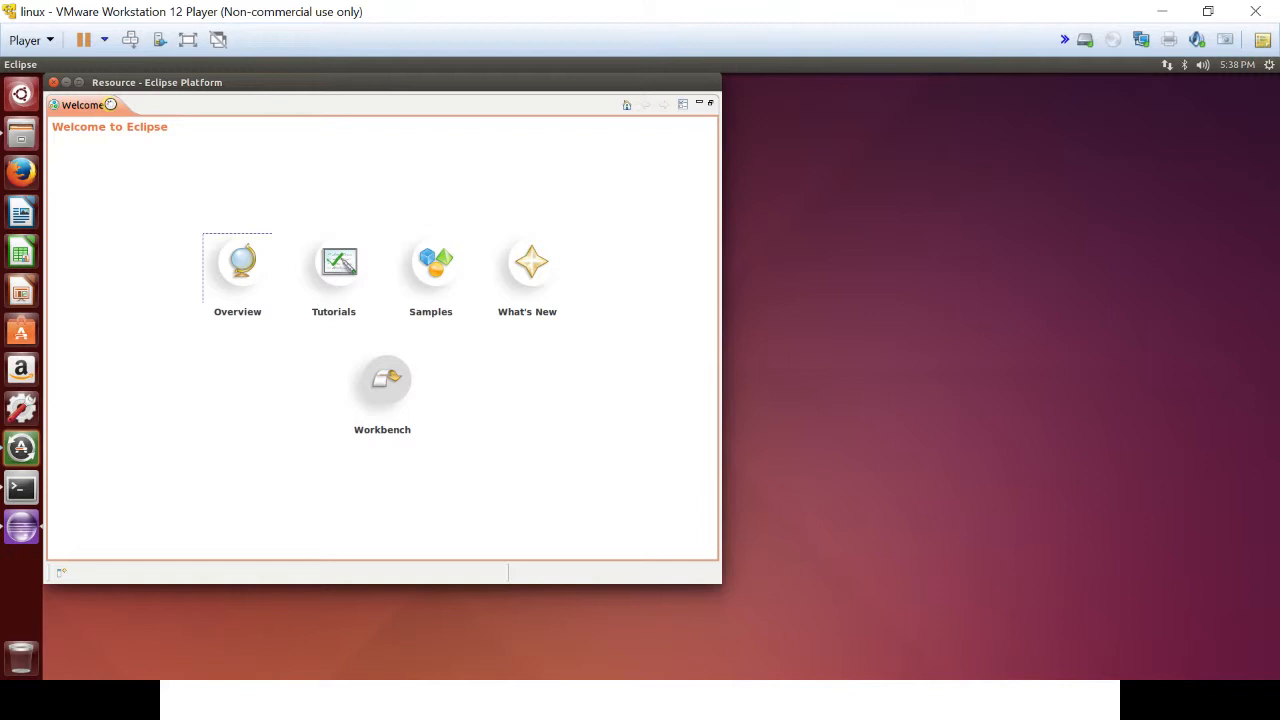
Start the New Project wizard from Project Explorer and choose a C/C++ > C Project
click(382, 384)
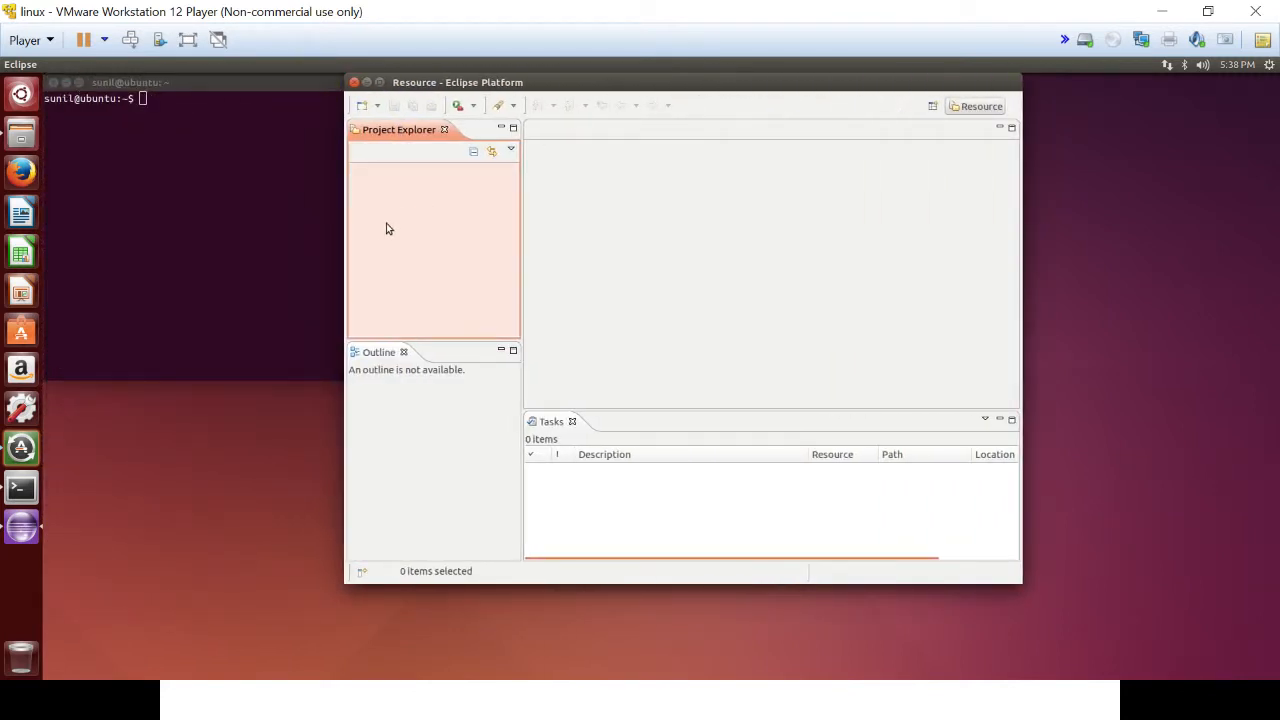
mouse_move(412, 204)
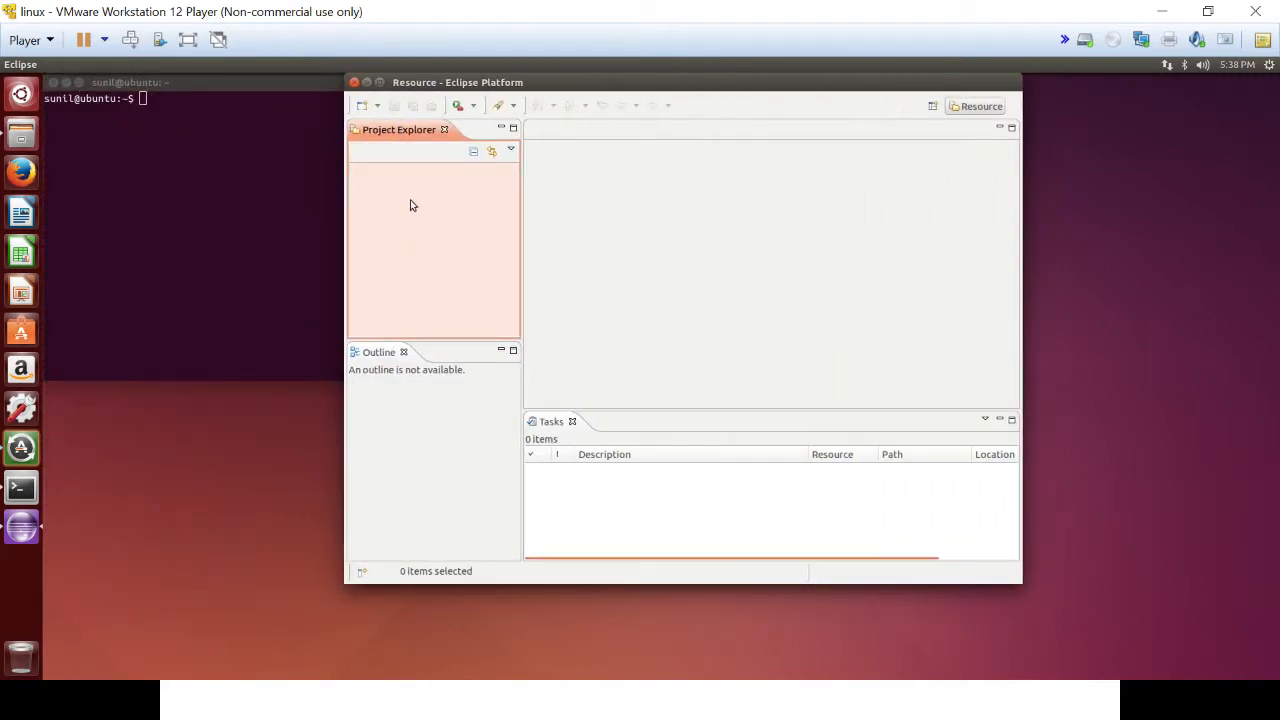
right_click(408, 204)
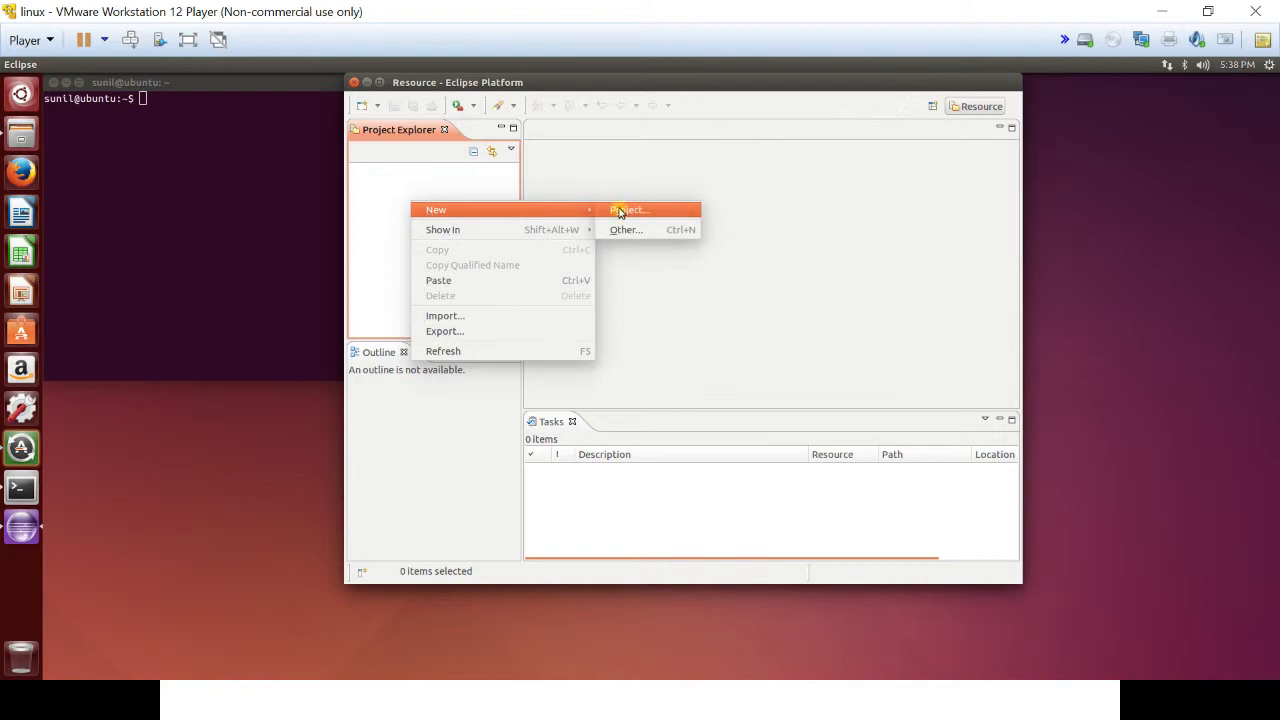
click(628, 210)
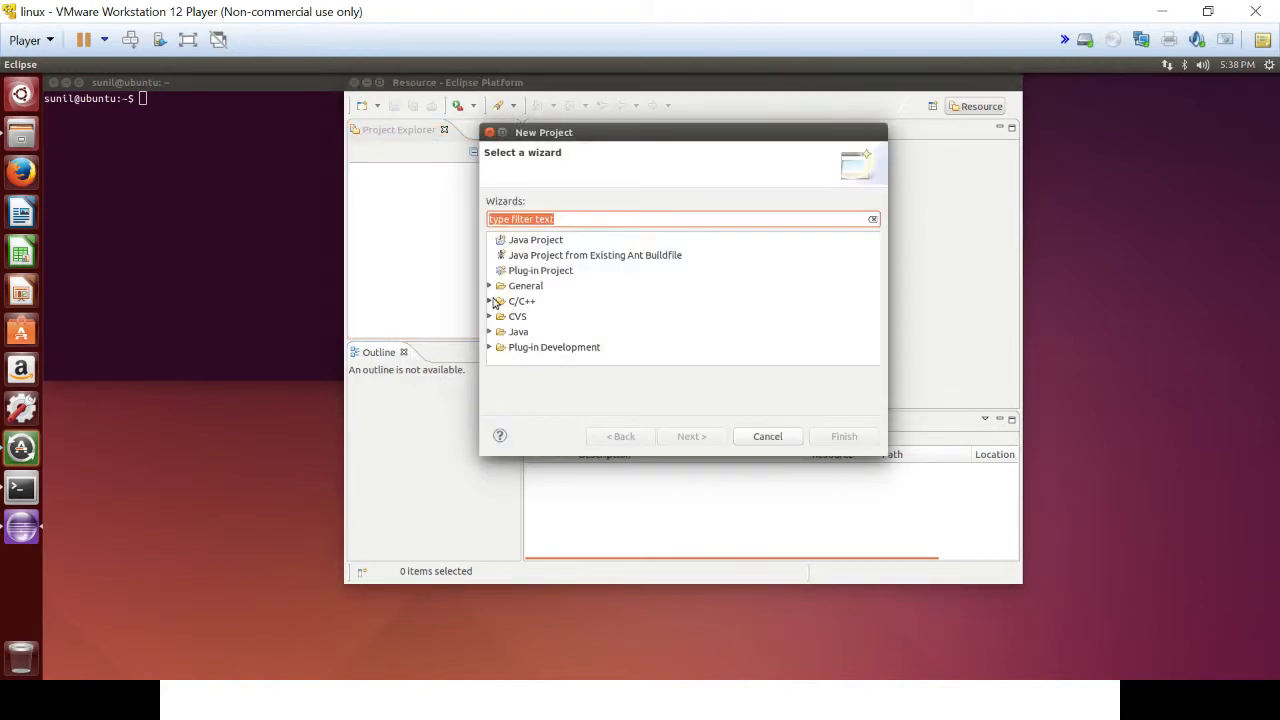
click(490, 300)
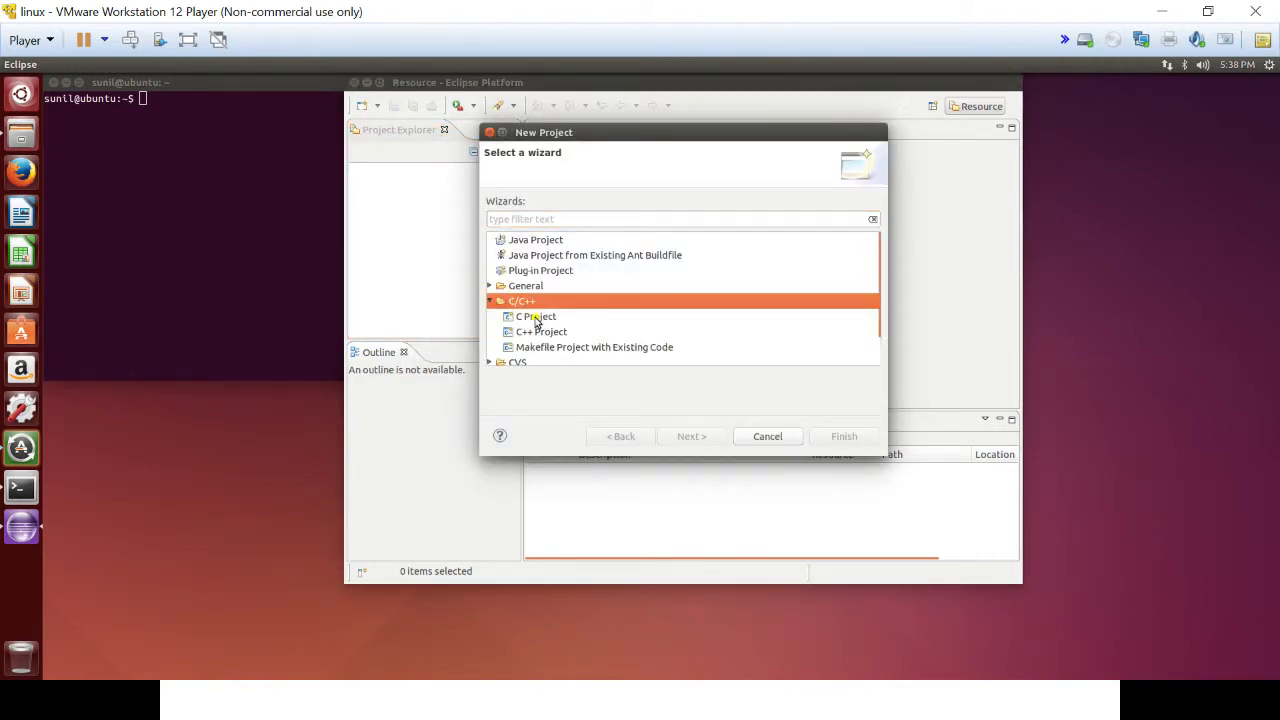
click(536, 316)
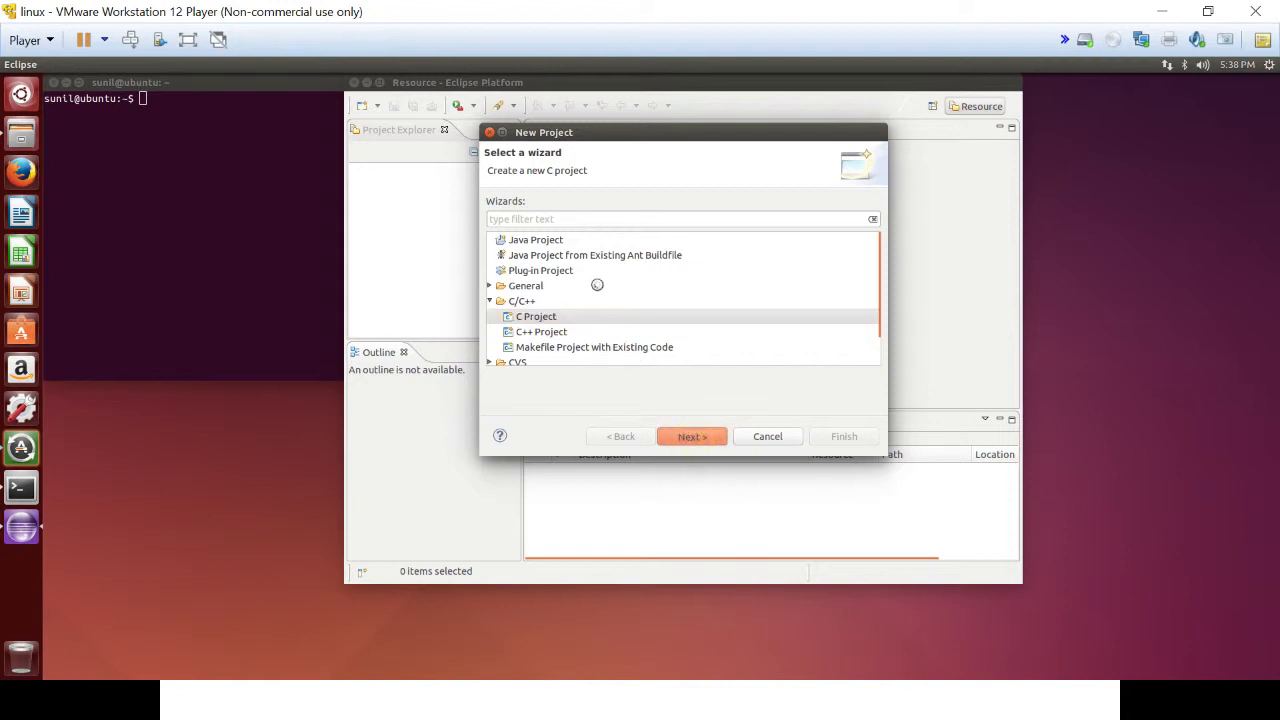
click(692, 436)
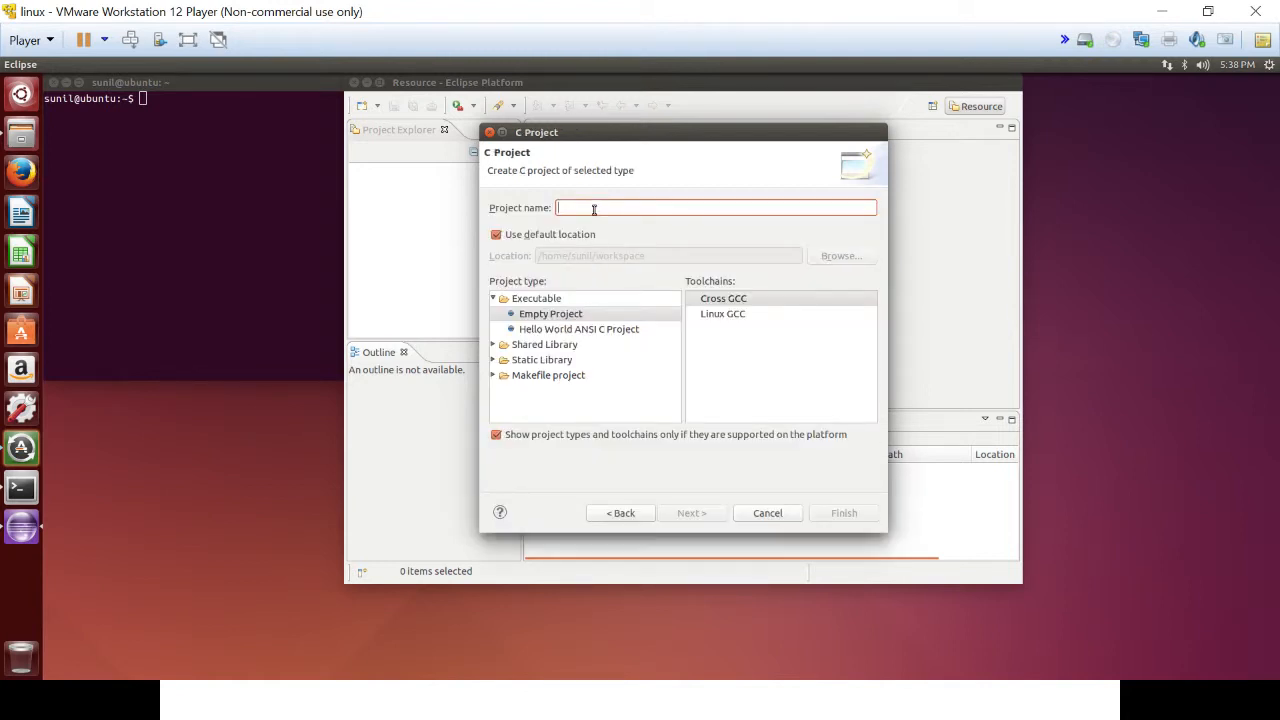
Name the project Helloworld as an Empty Cross GCC project keeping Debug and Release
text(Hel)
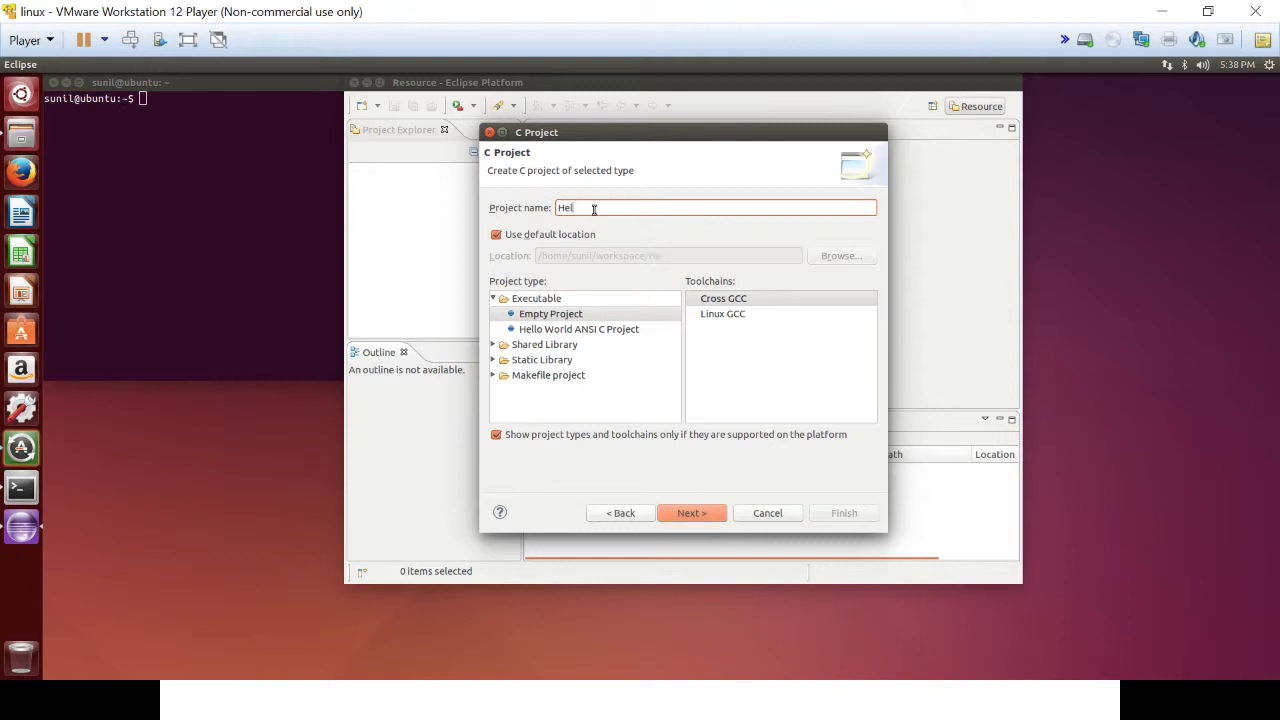
text(loworld)
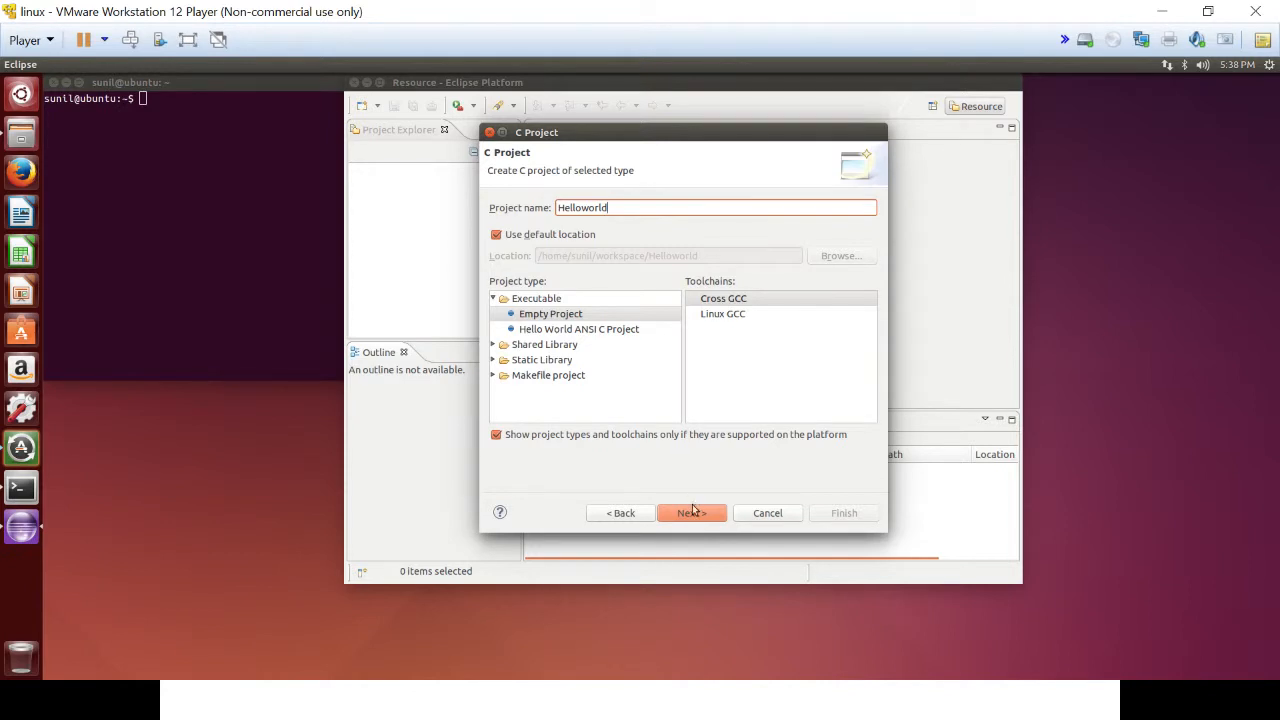
click(692, 512)
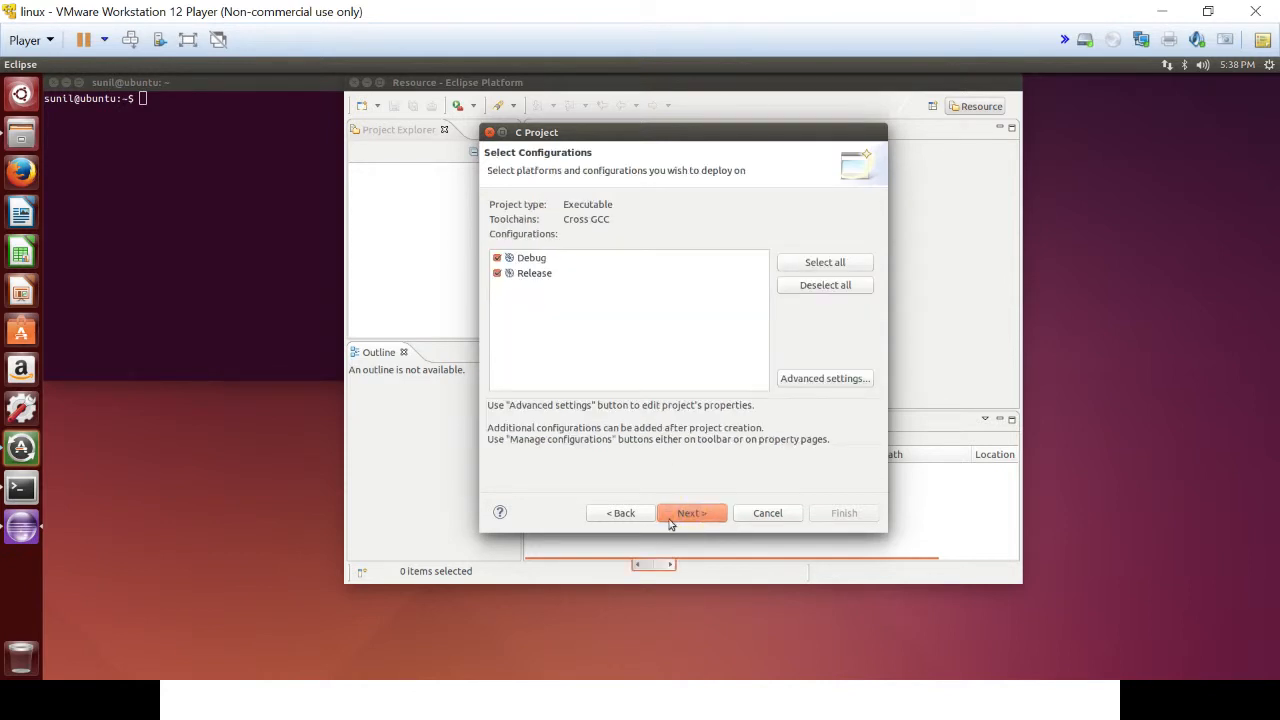
click(690, 512)
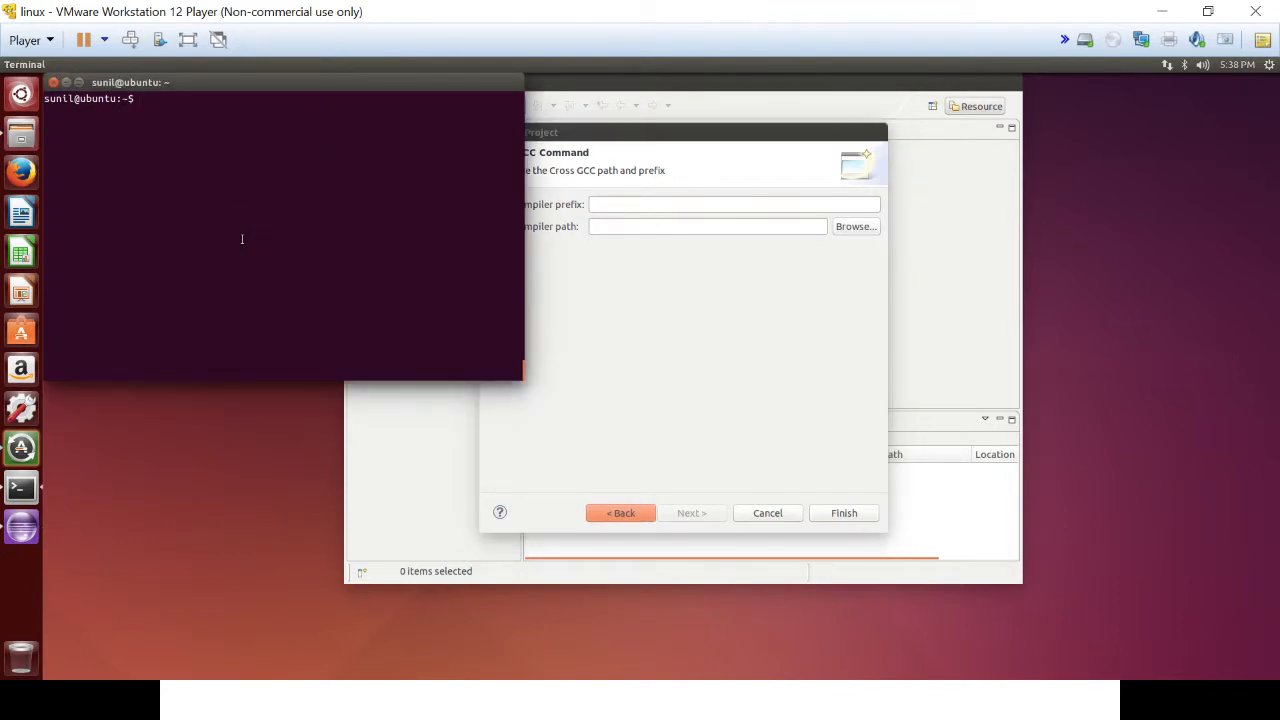
cd into tools/arm-bcm2708/gcc-linaro-arm-linux-gnueabihf-raspbian-x64/bin and copy its pwd path
text(cd t)
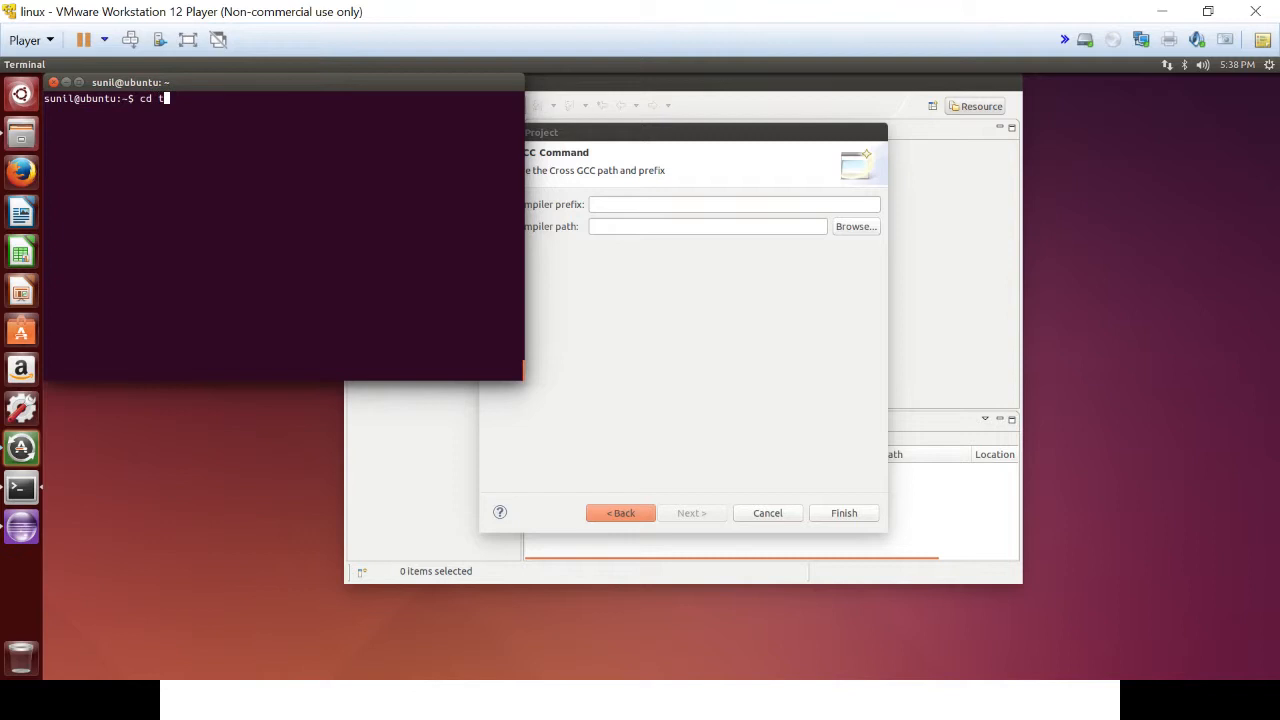
text(ools/)
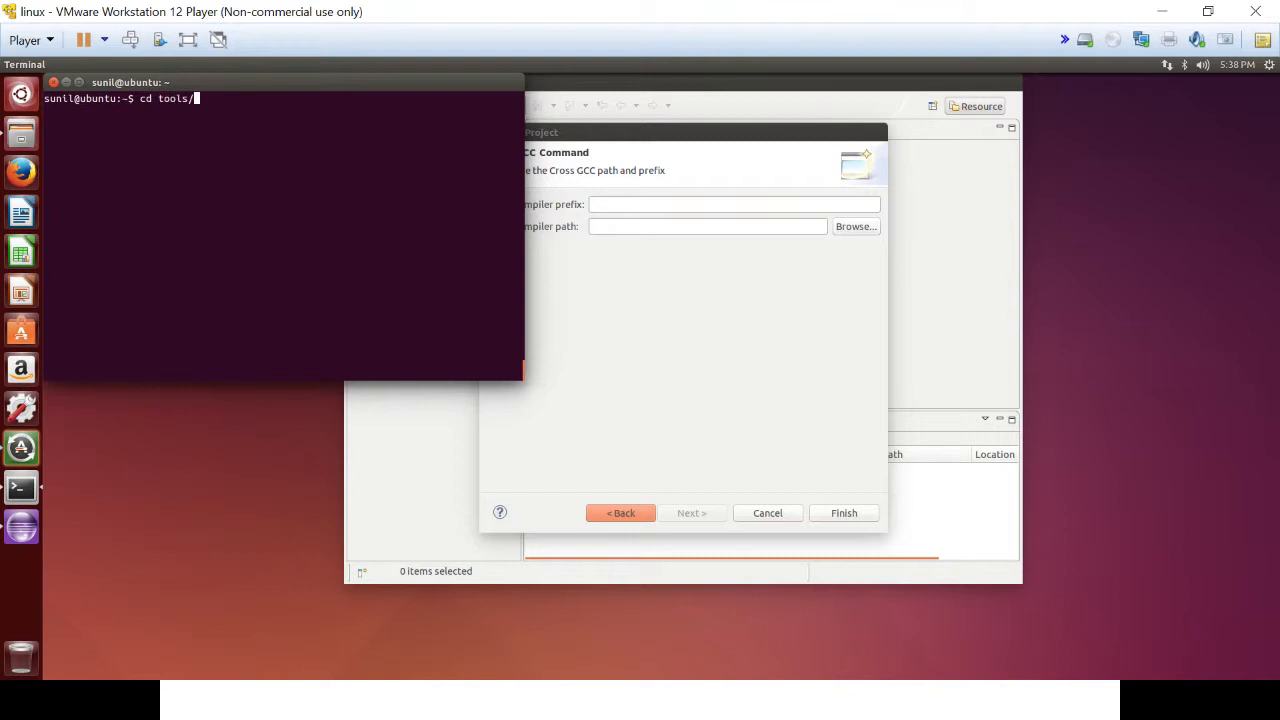
text(arm)
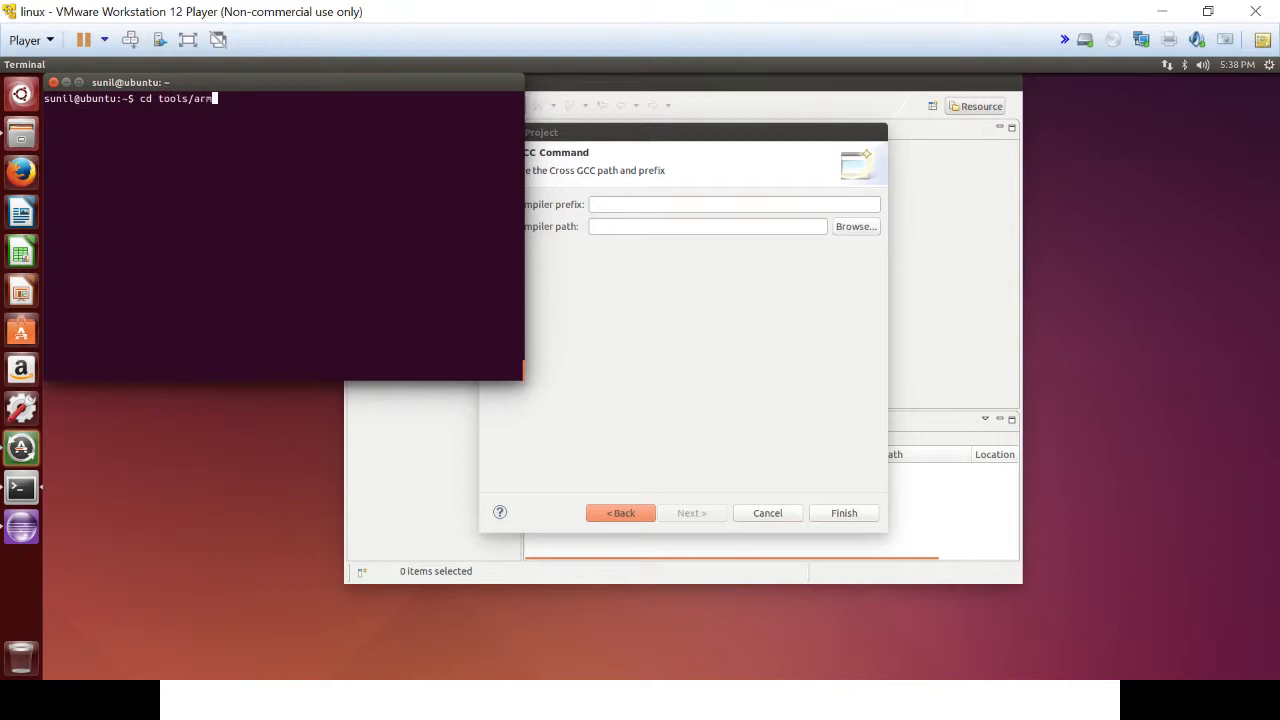
click(768, 512)
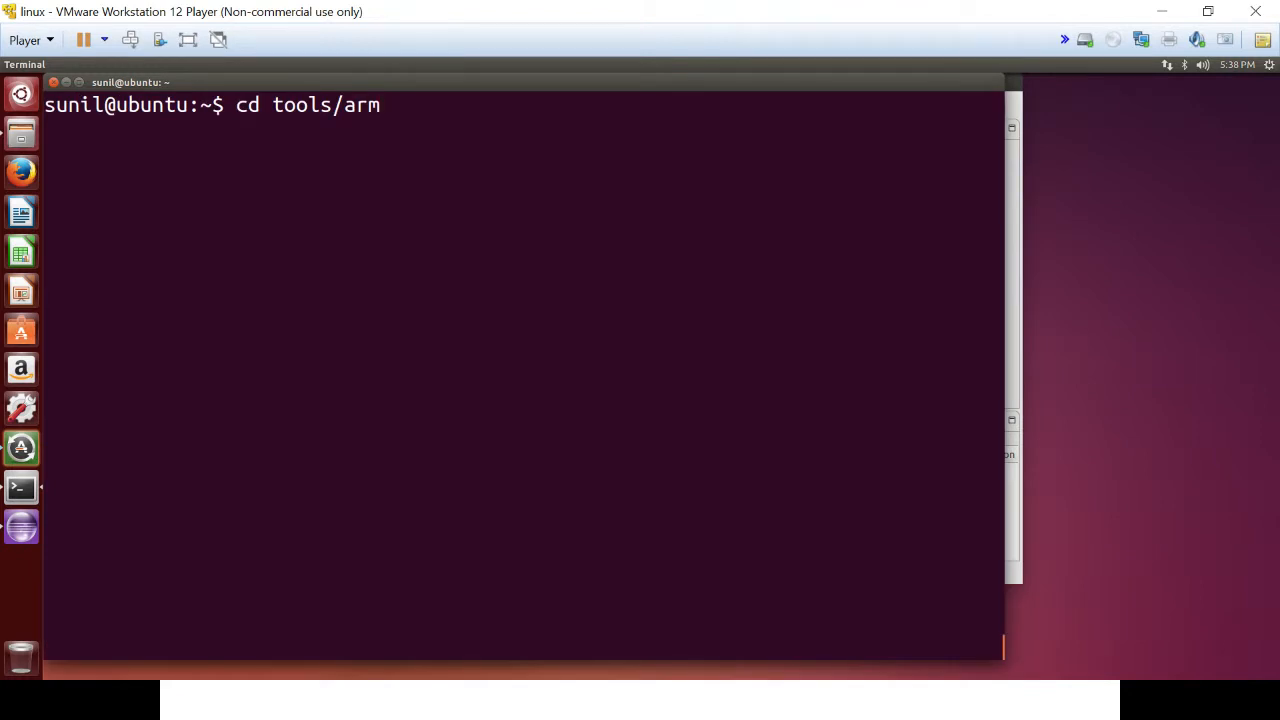
text(-bcm2708/gcc-linaro-arm-linux-gnueabihf-raspbian-x64/)
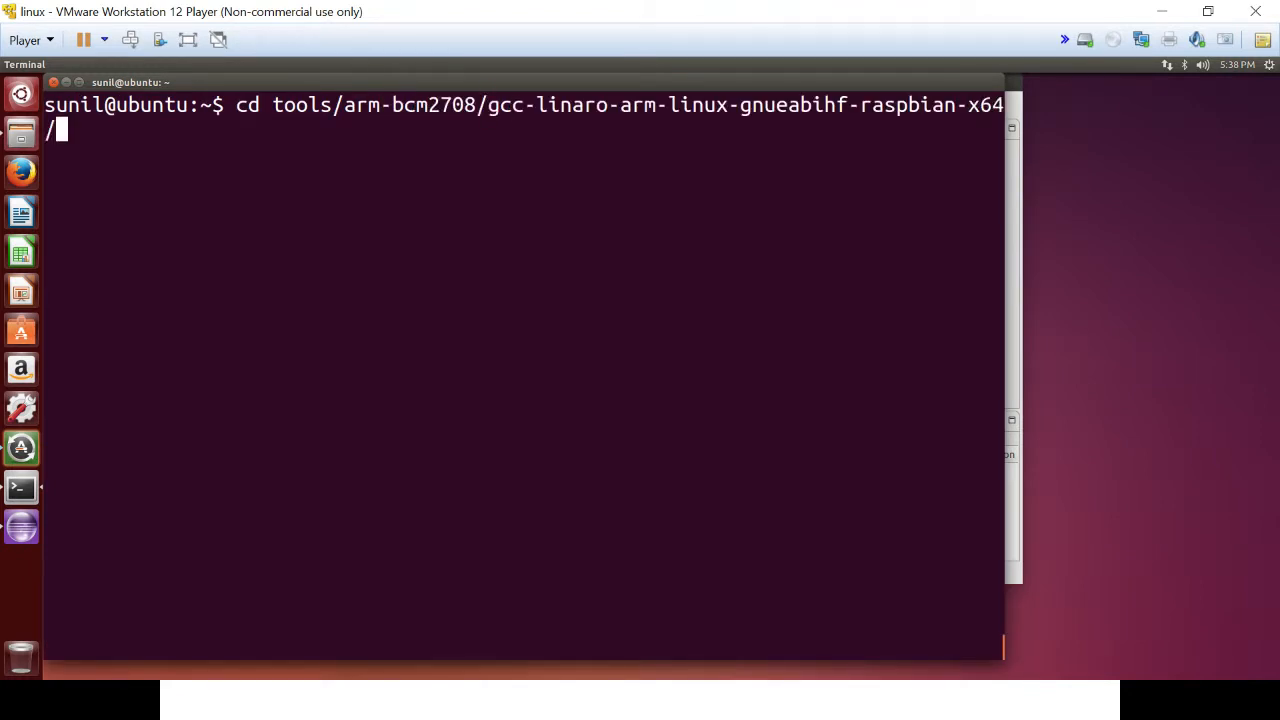
key(Return)
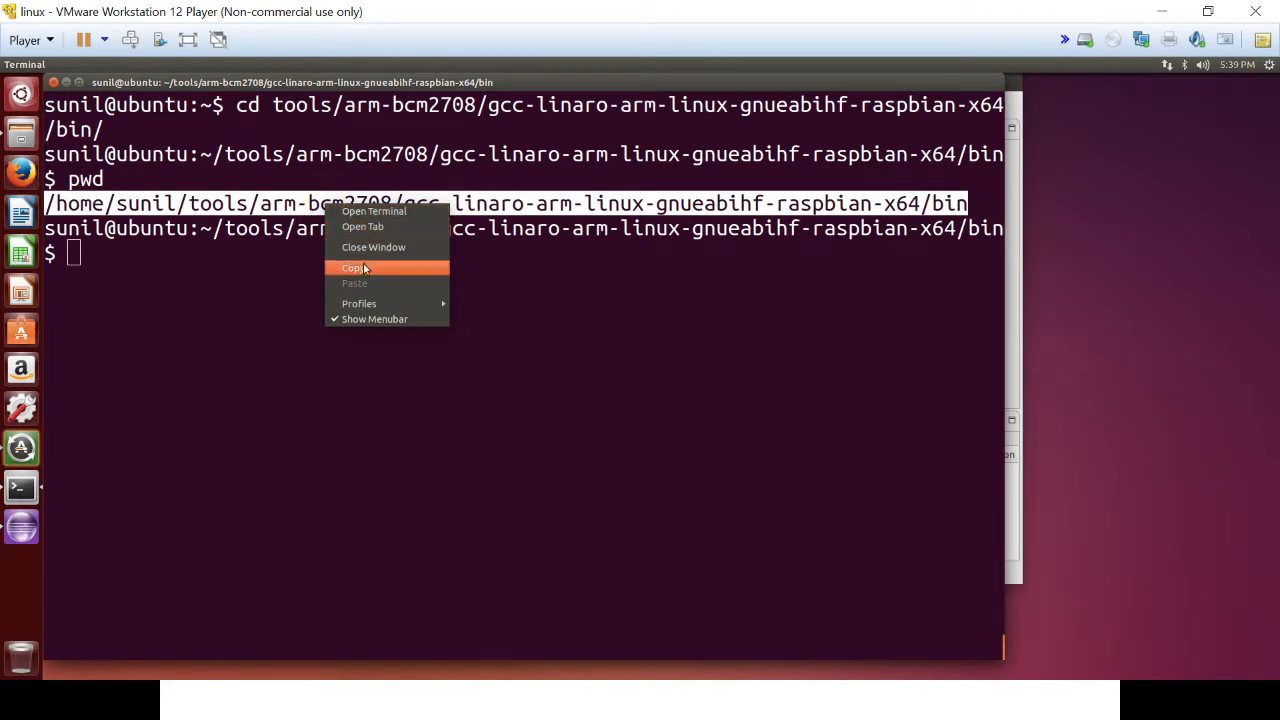
click(354, 268)
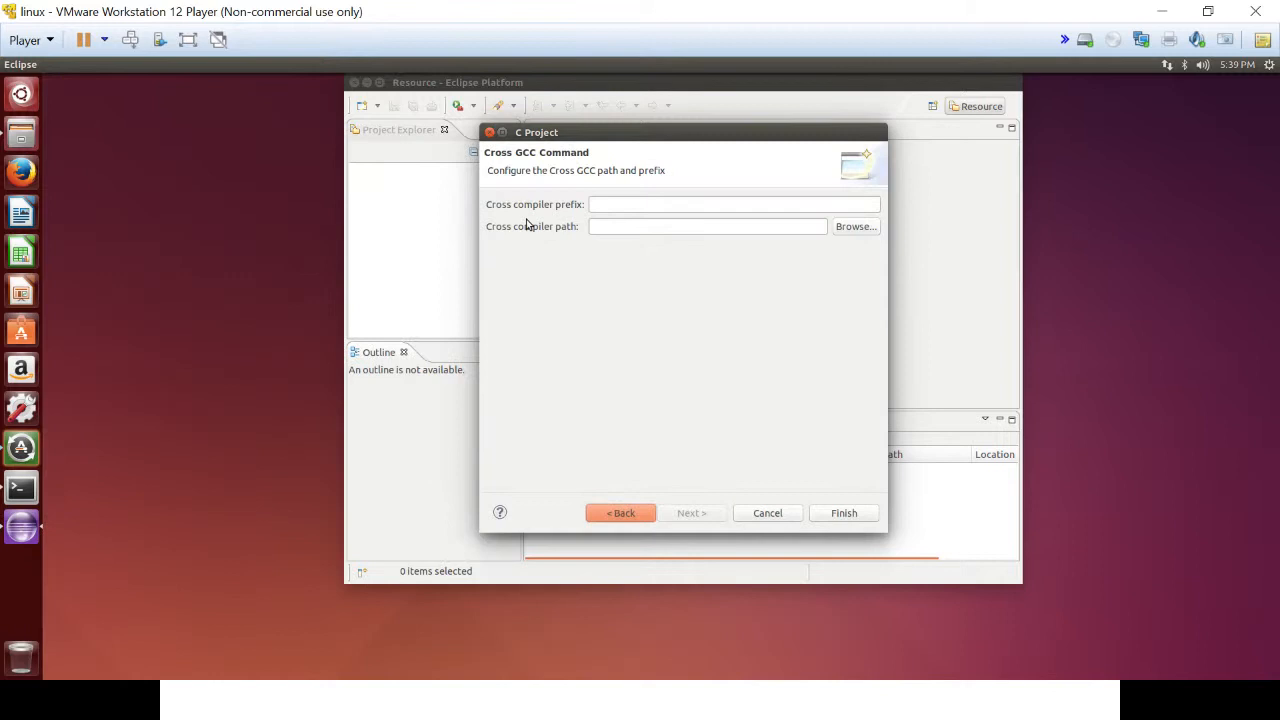
Fill the Cross GCC path with the Linaro bin folder and prefix arm-linux-gnueabihf-, then Finish
click(708, 226)
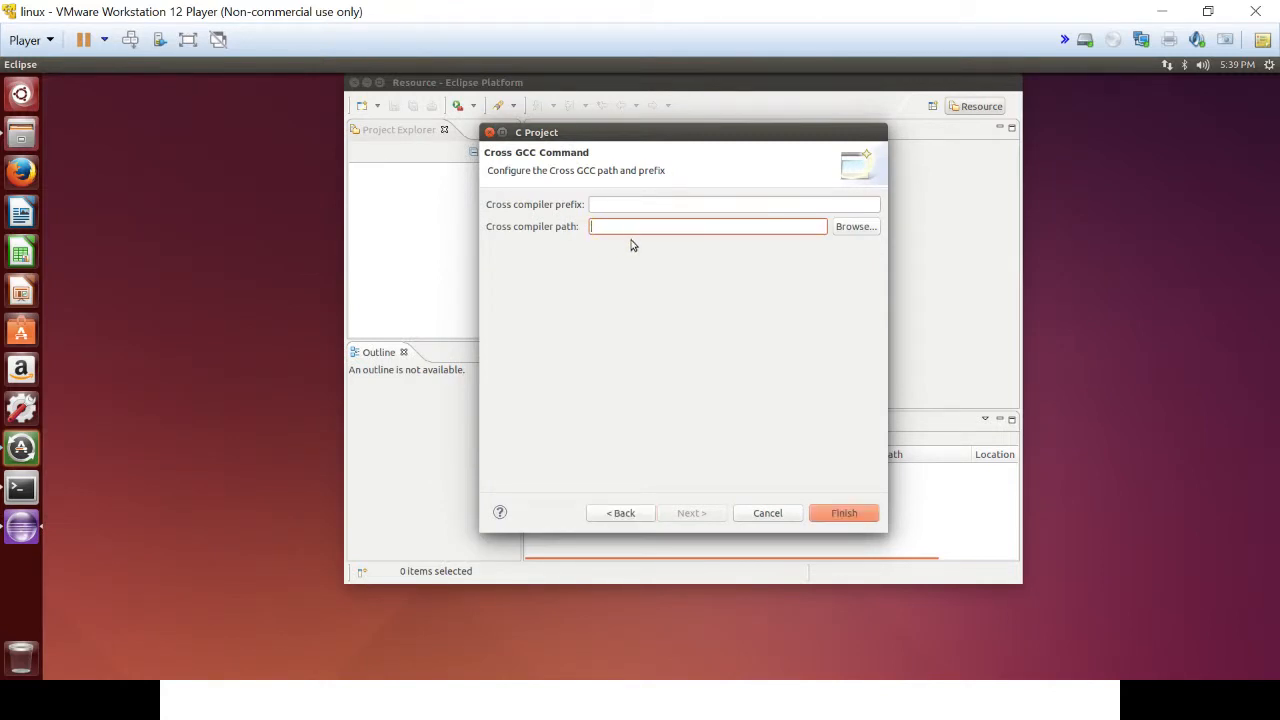
mouse_move(604, 258)
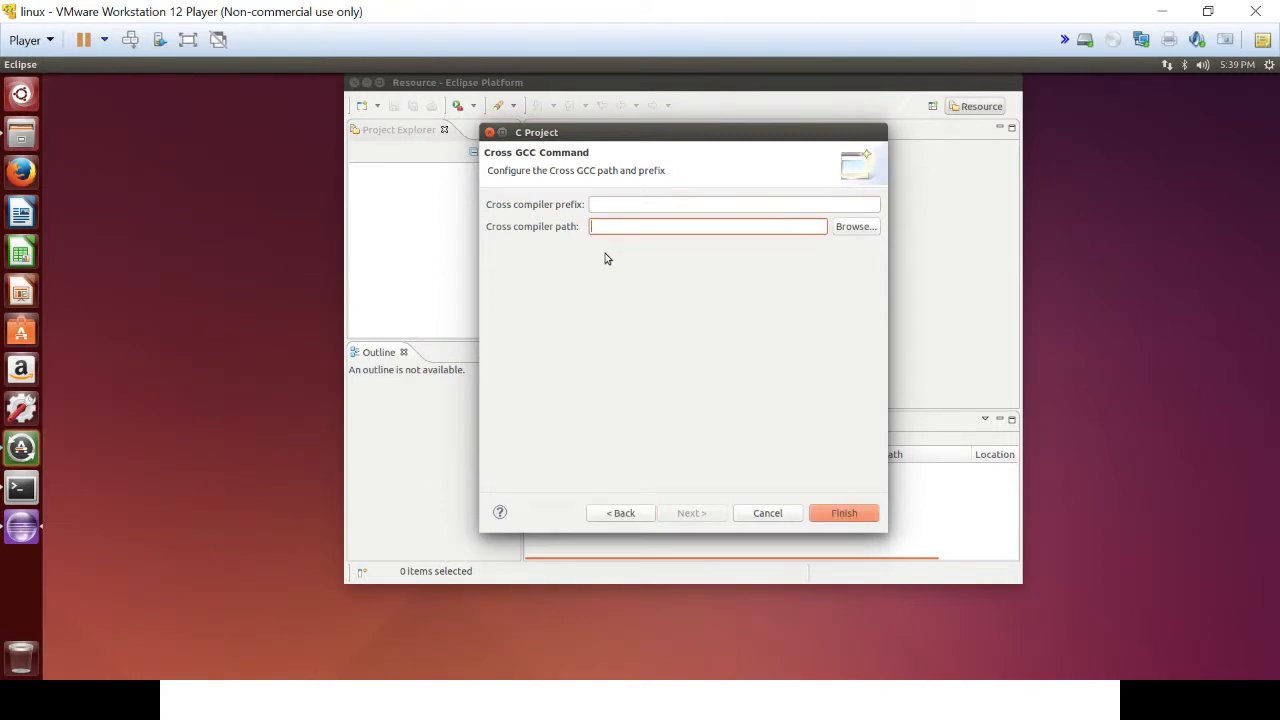
text(708/gcc-linaro-arm-linux-gnueabihf-raspbian-x64/bin)
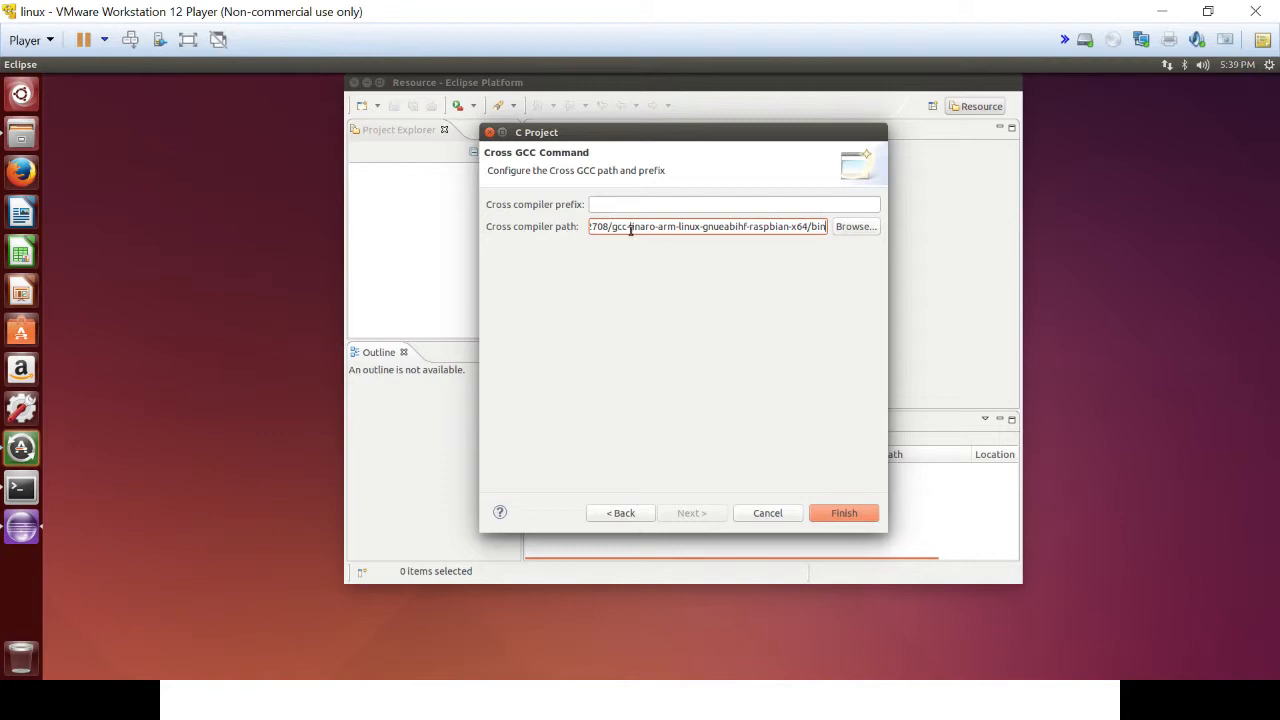
click(20, 488)
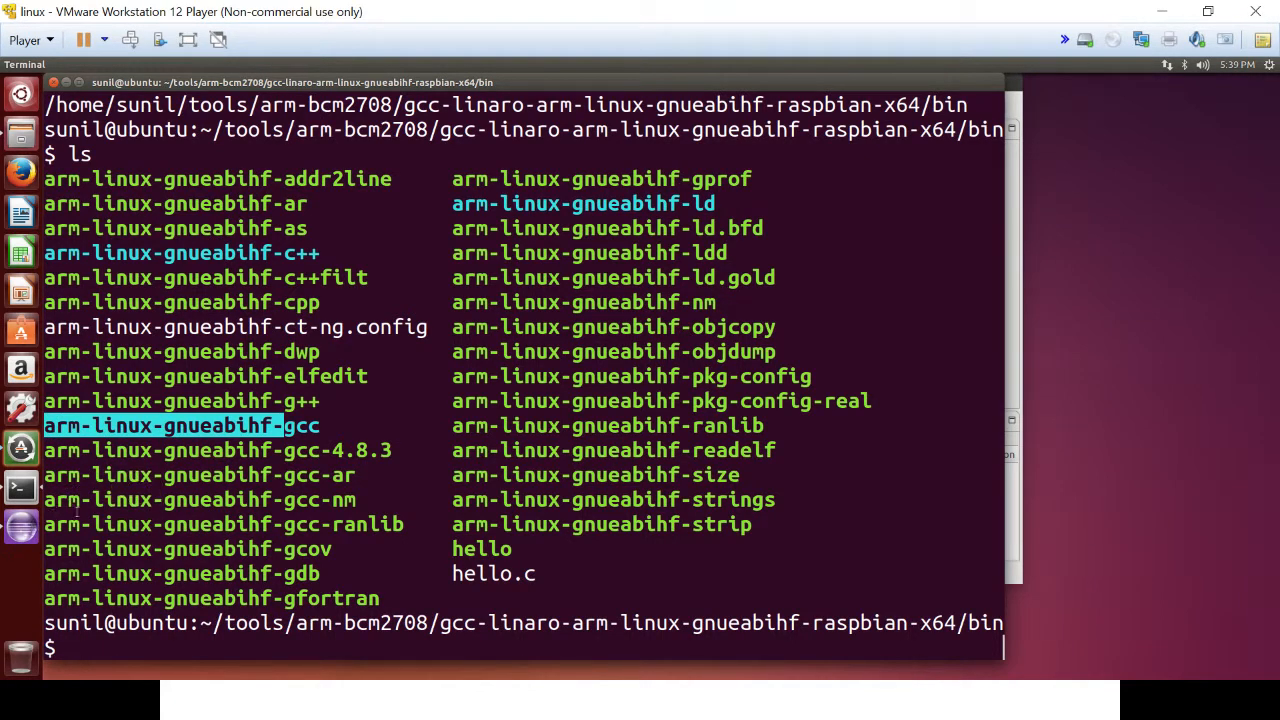
mouse_move(20, 528)
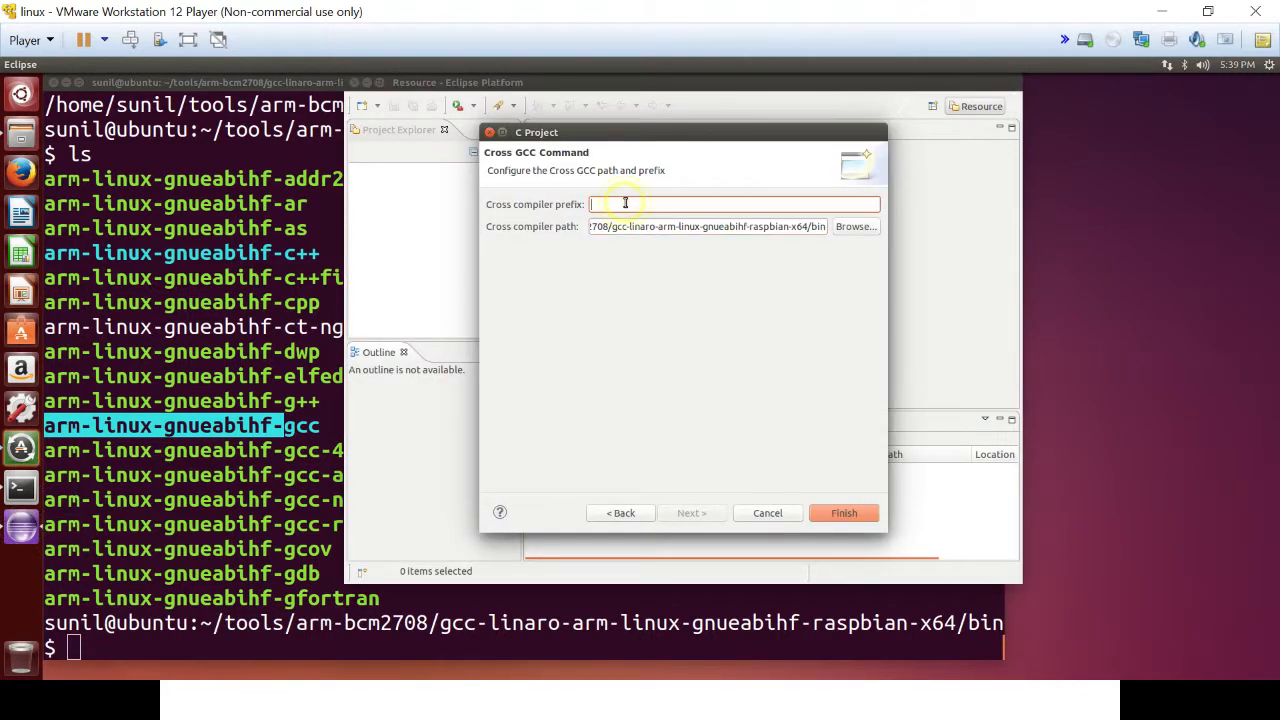
text(arm-linux-gnueabihf-)
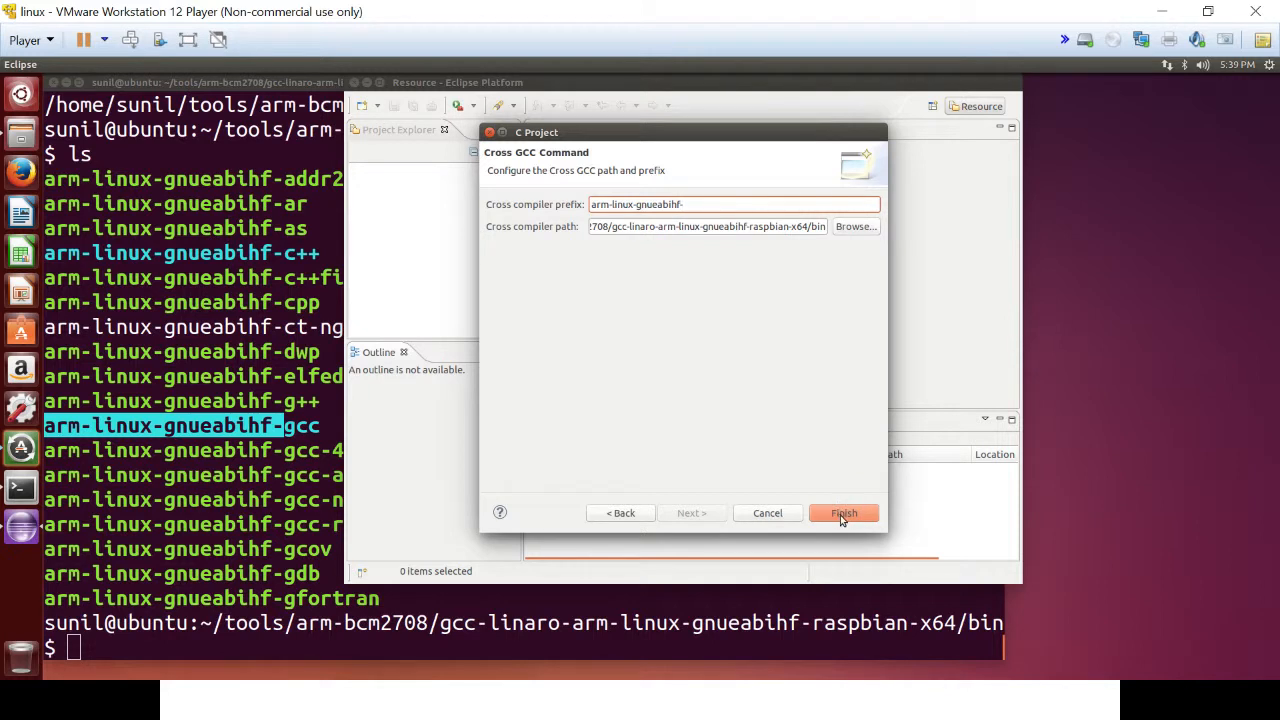
click(844, 512)
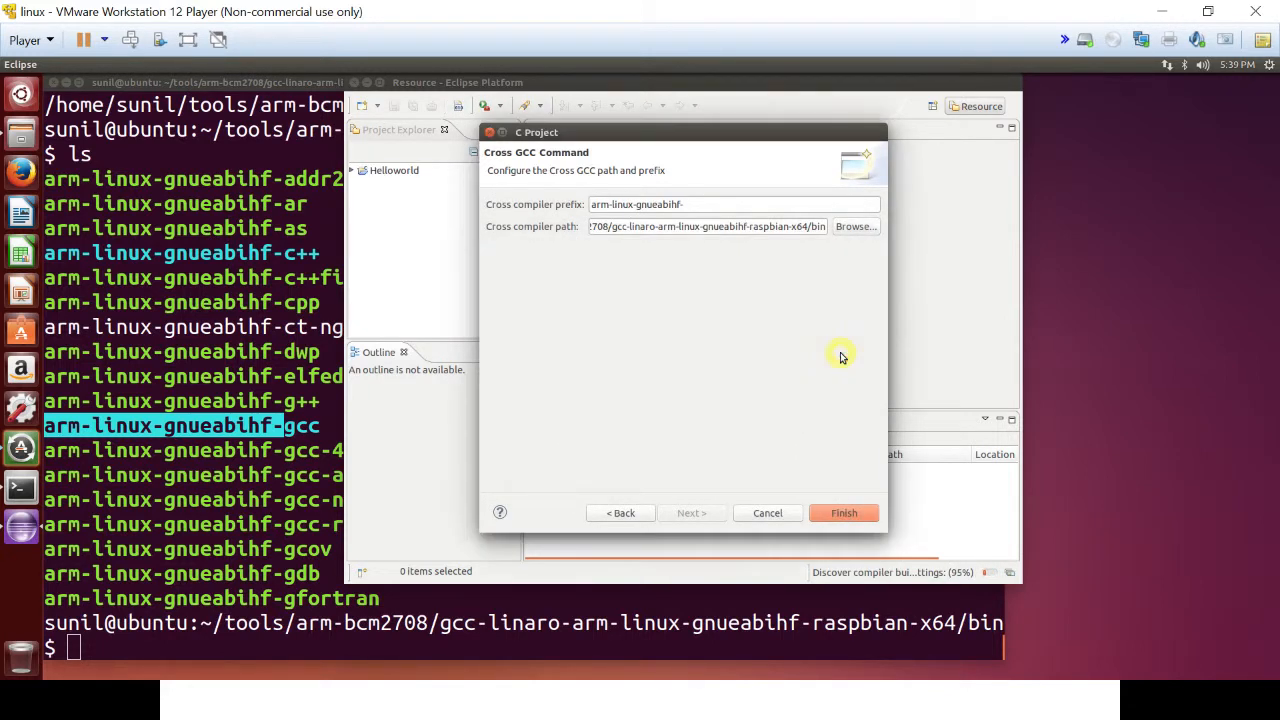
click(844, 512)
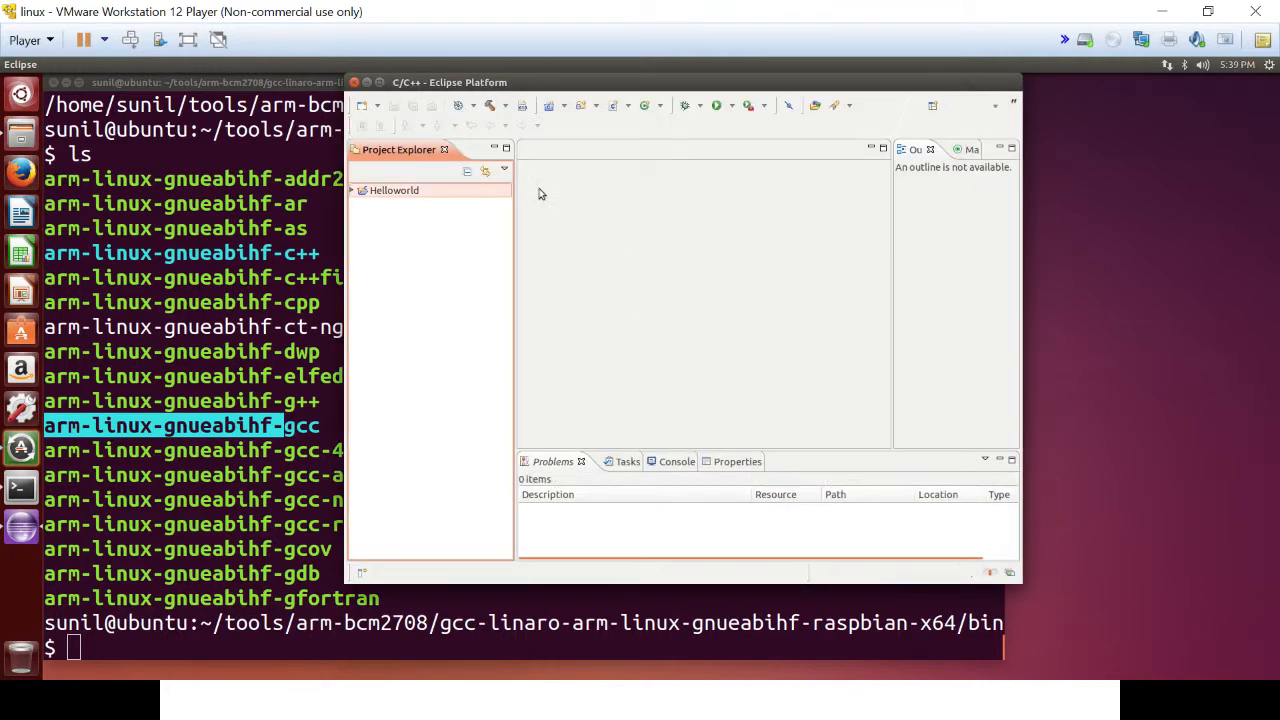
Create a new file hello.c in the Helloworld project and place the cursor in its editor
click(394, 190)
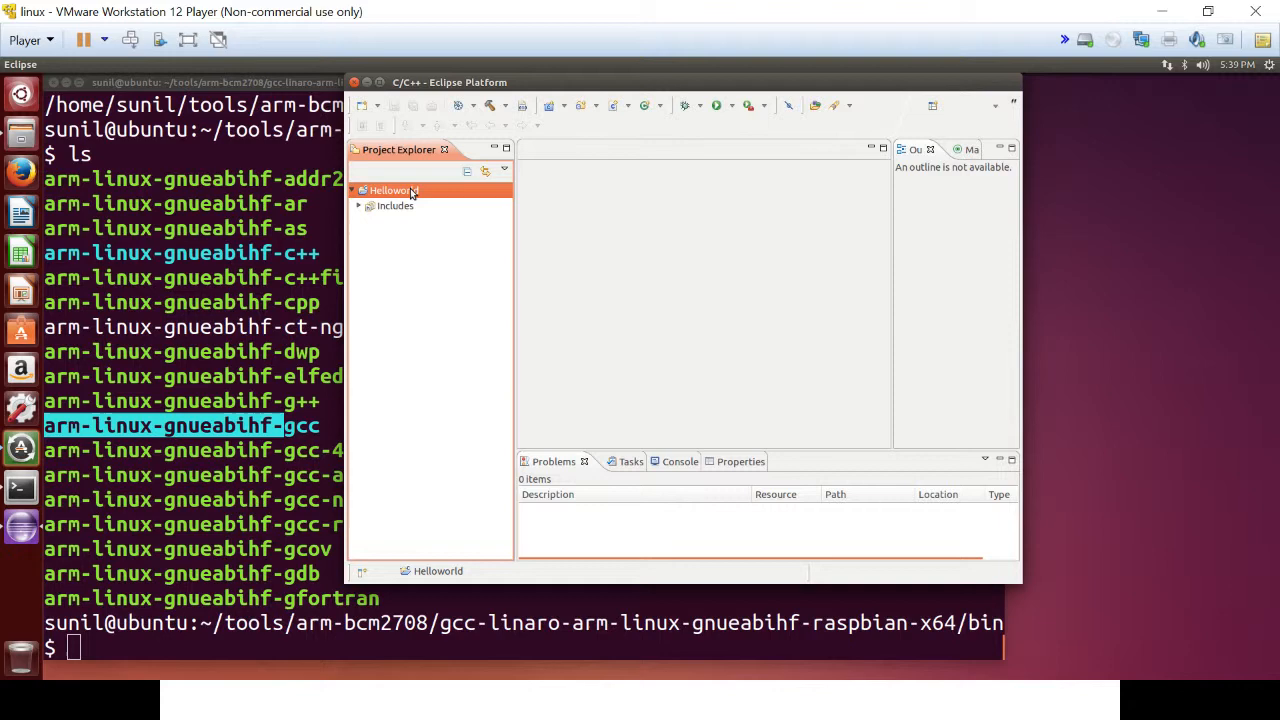
right_click(390, 190)
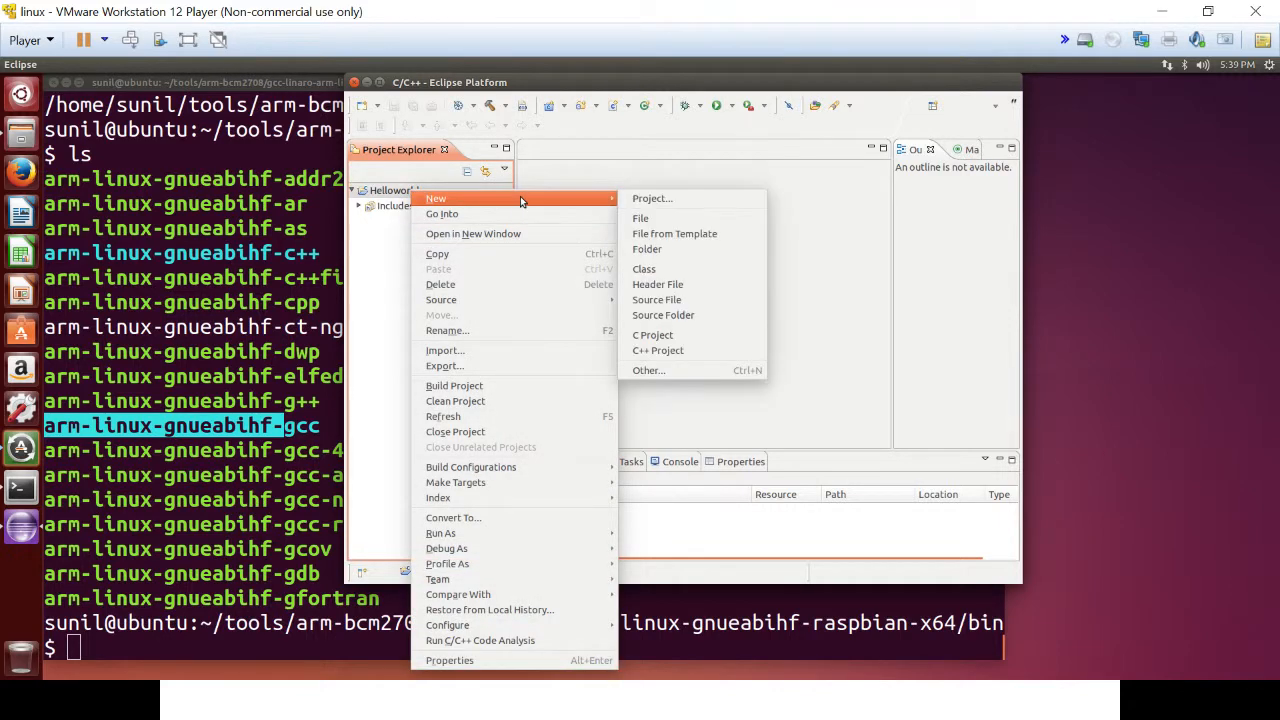
click(640, 218)
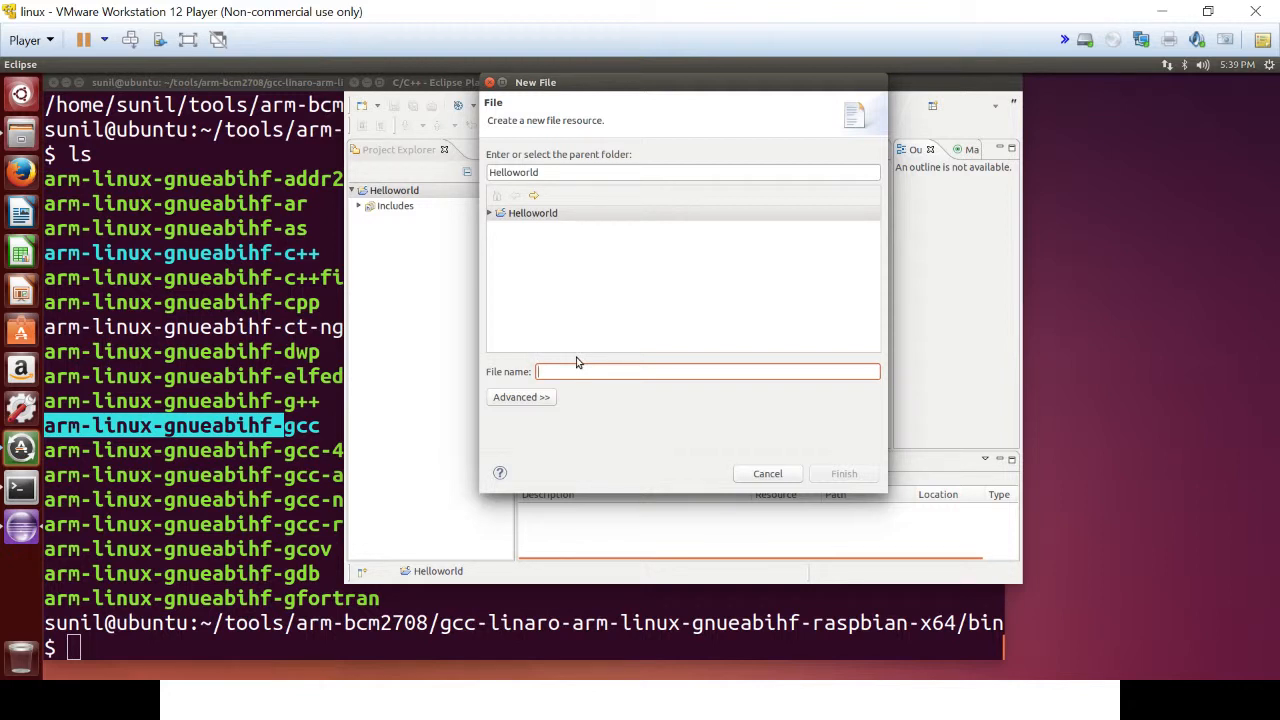
text(hello)
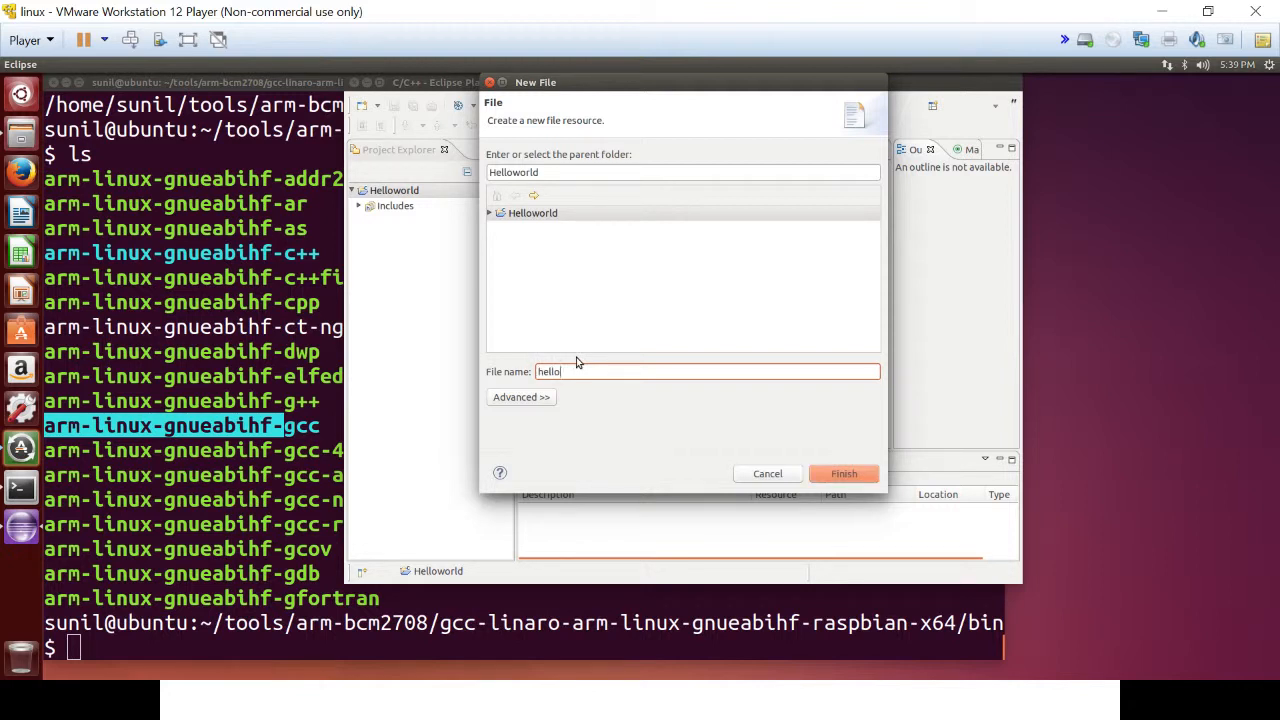
click(844, 472)
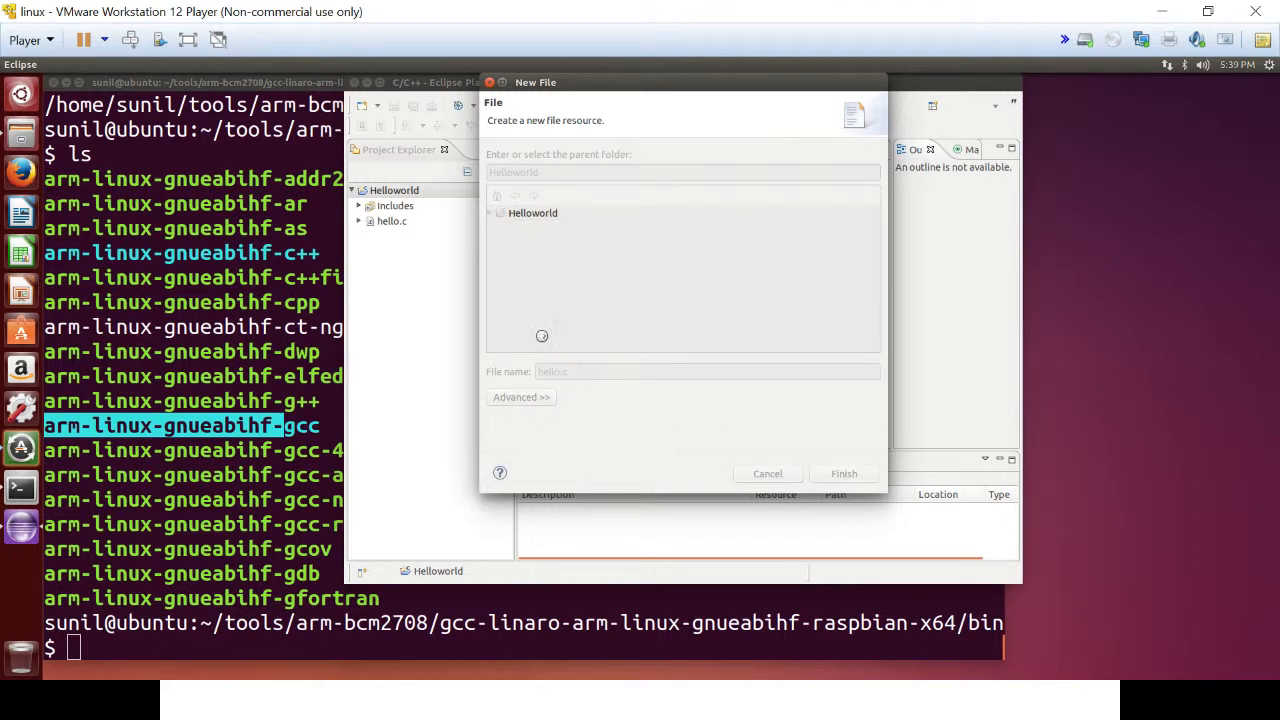
click(844, 472)
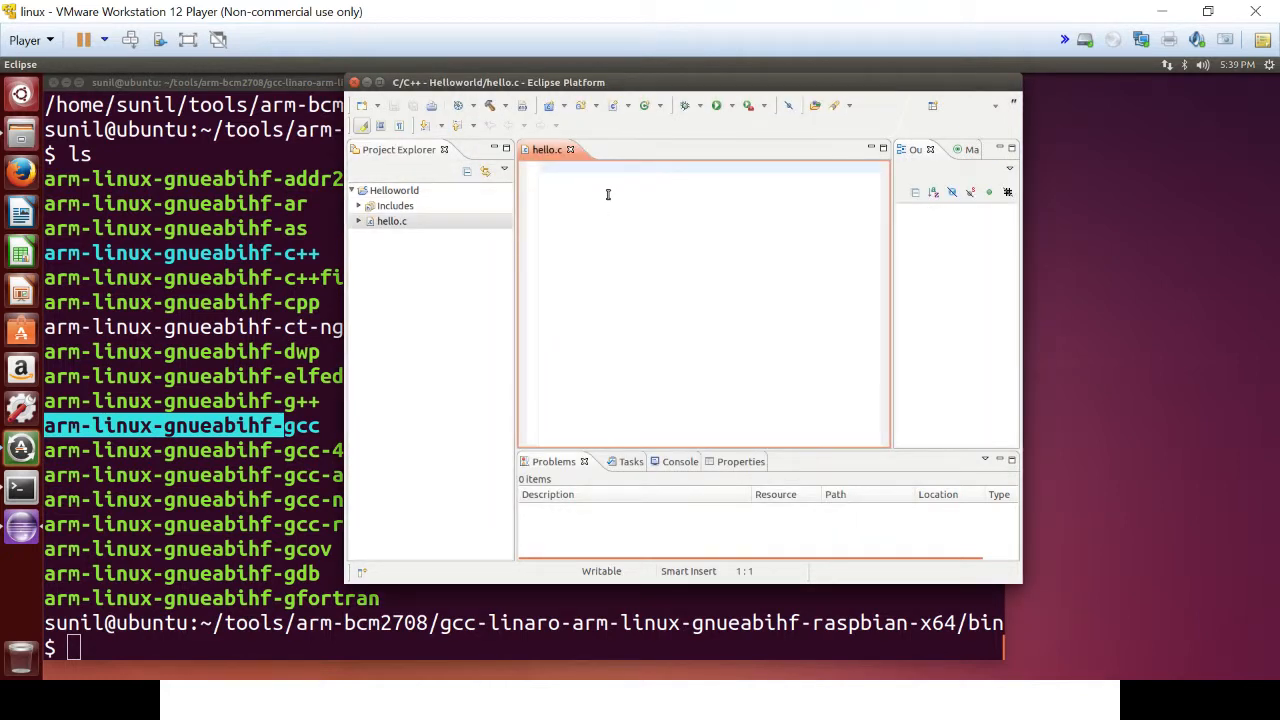
Write #include<stdio.h> and int main() calling printf("Hello World\n"); and save hello.c
text(#include<stdio.h>)
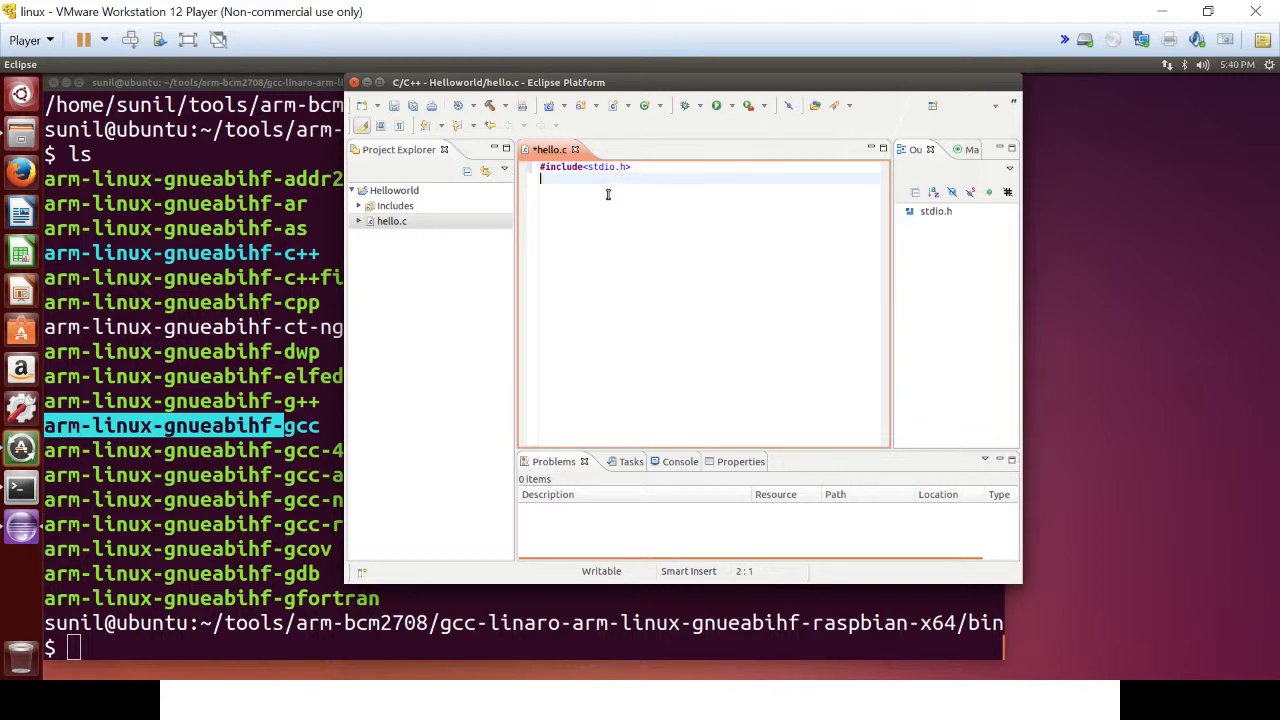
text(int main()
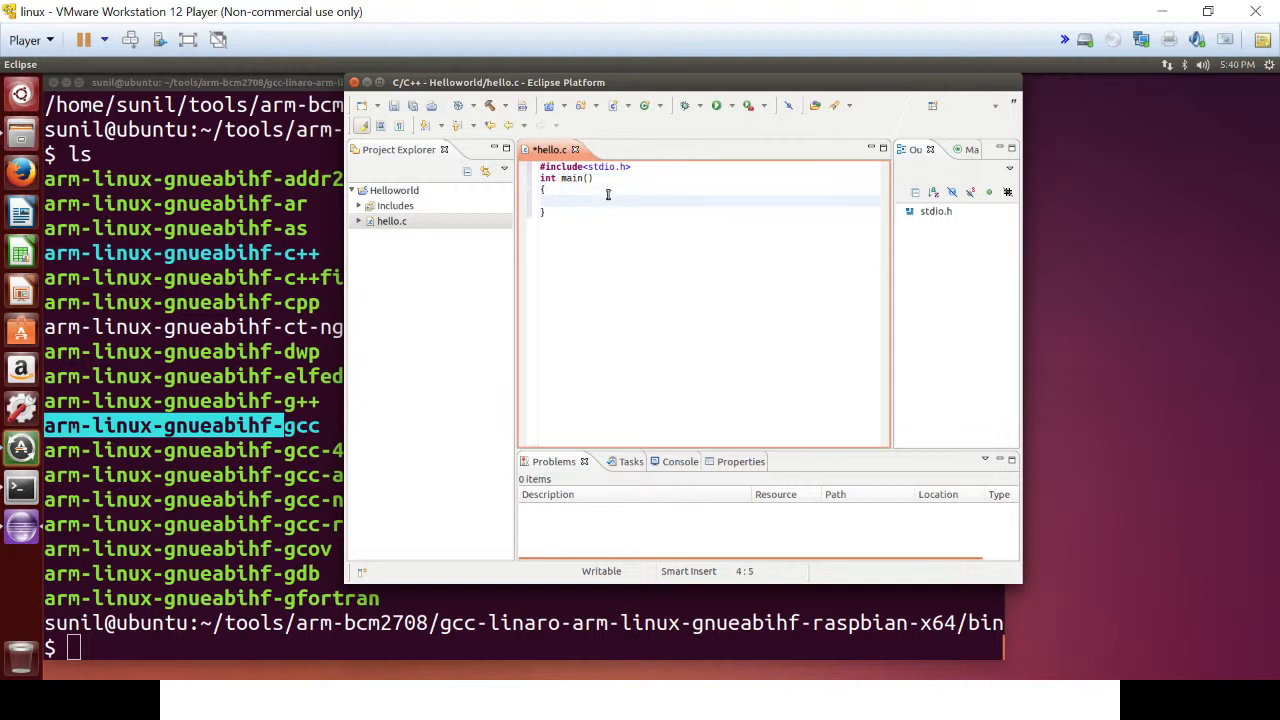
text(pri)
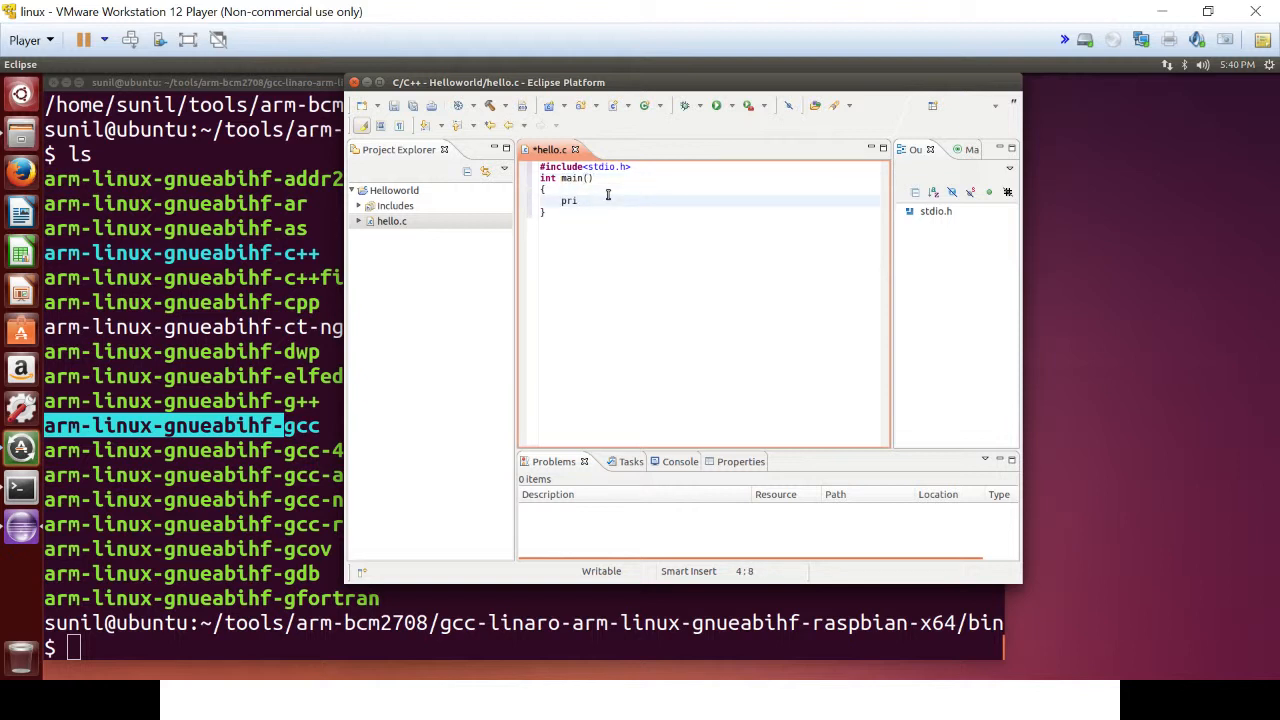
text(ntf())
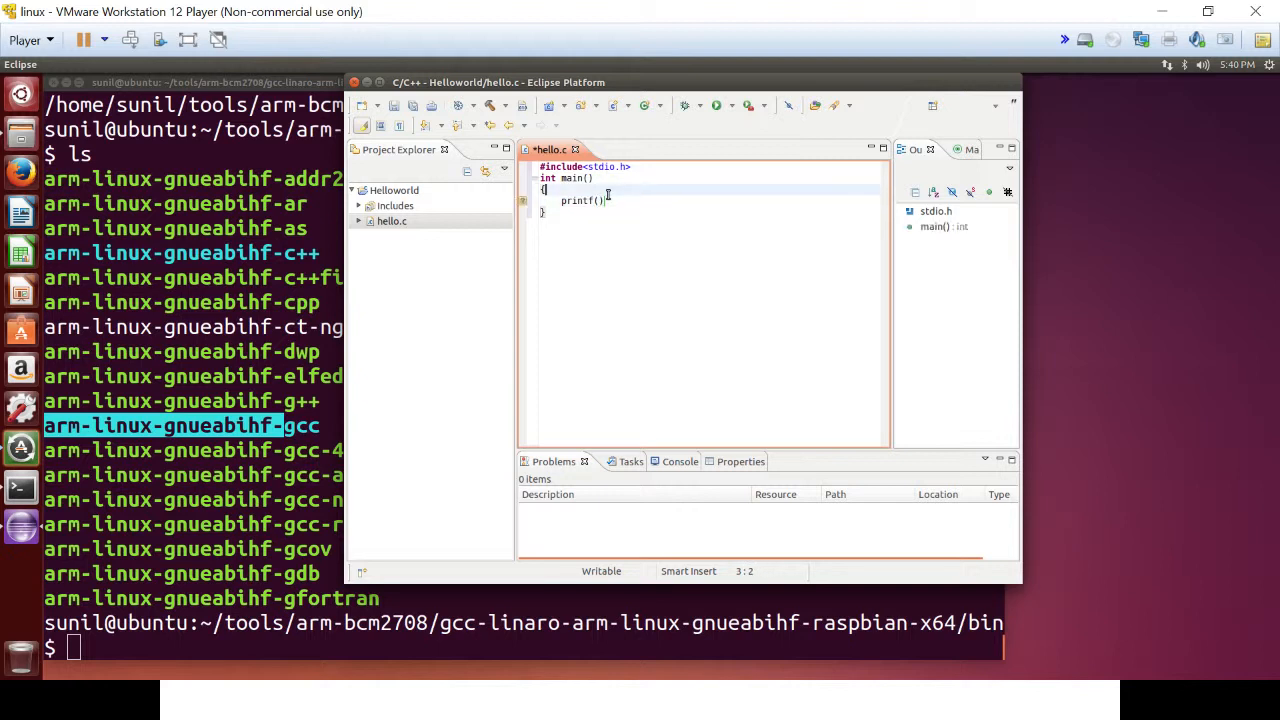
click(590, 200)
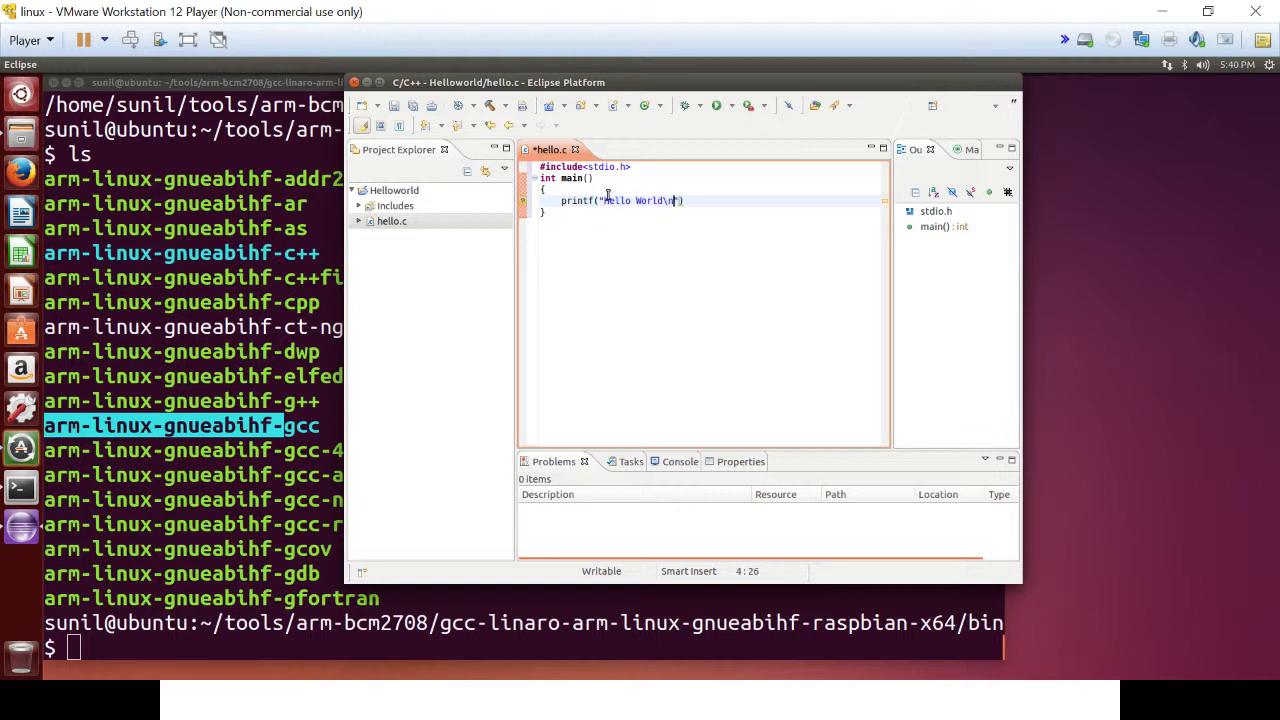
text(;)
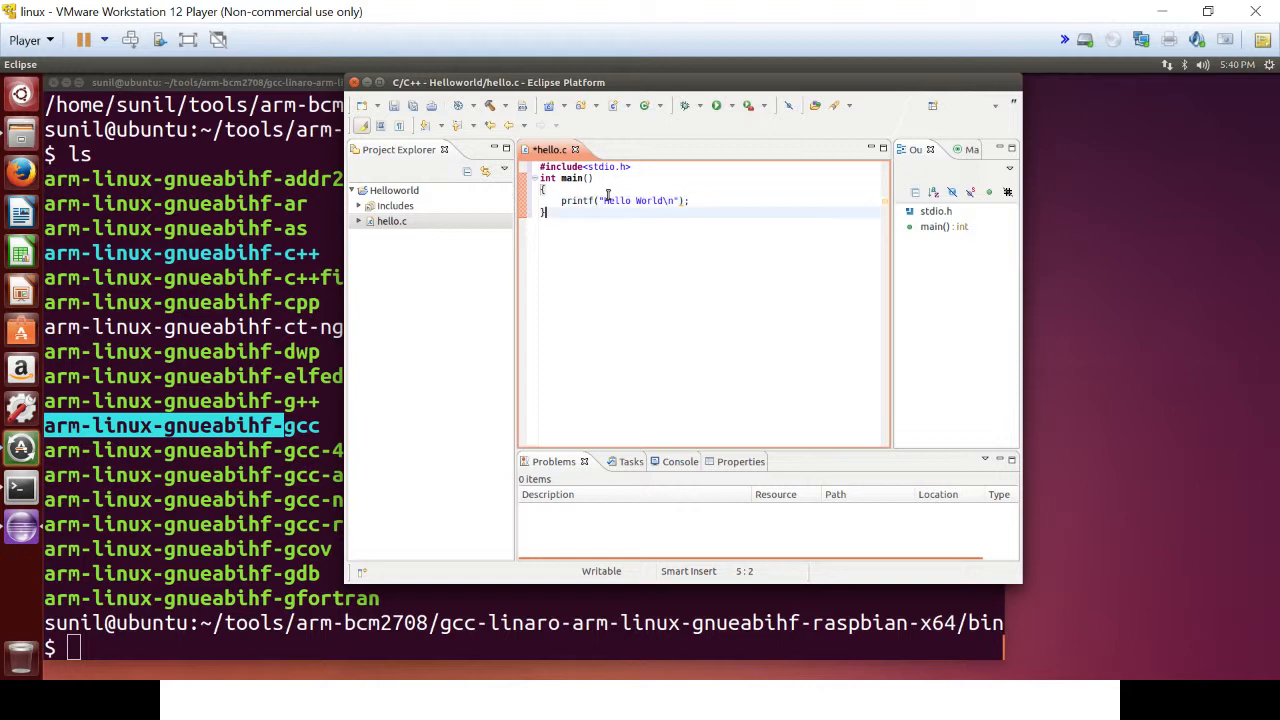
key(ctrl+s)
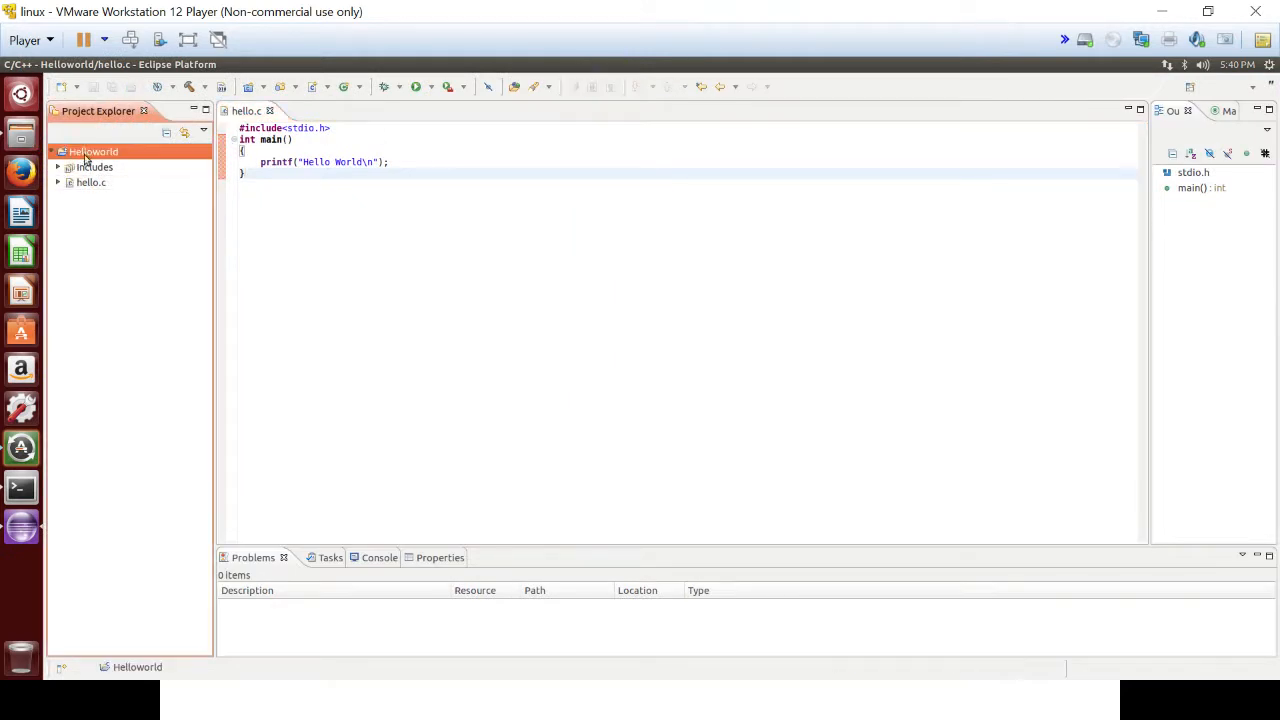
Run Build Project on Helloworld so the cross linker produces the binary
right_click(92, 152)
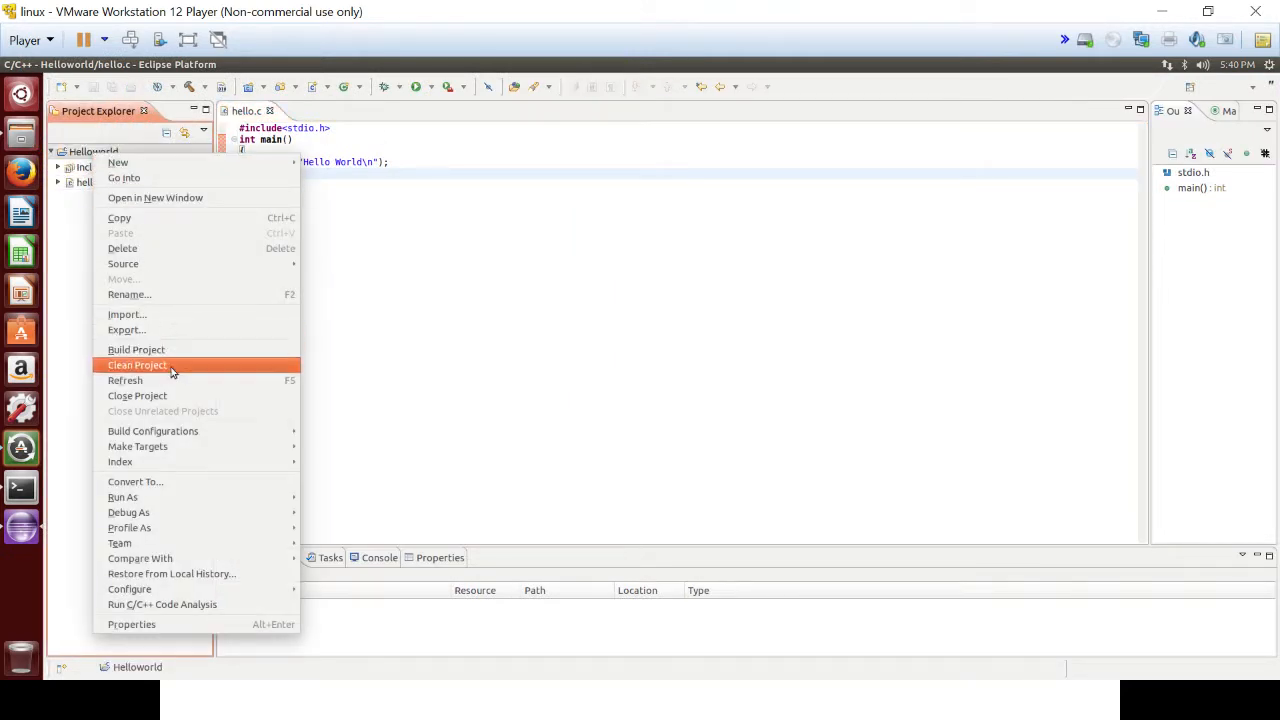
click(136, 348)
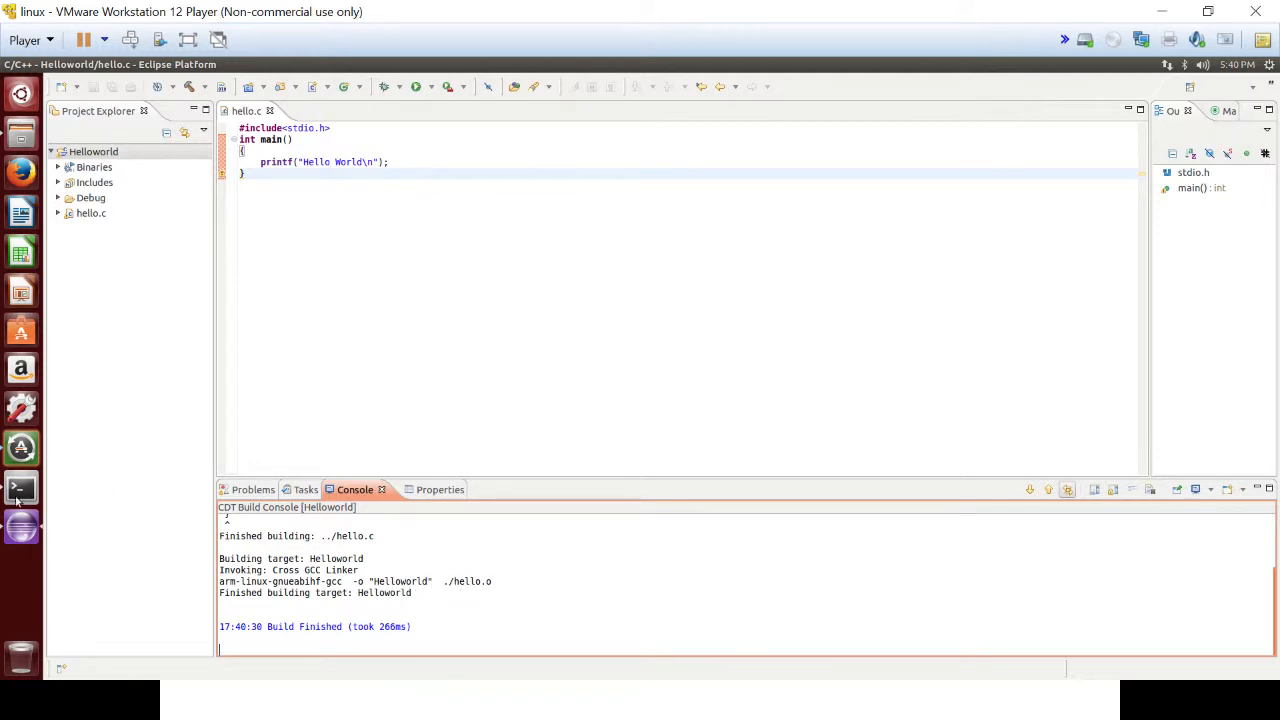
In Terminal, cd into ~/workspace/Helloworld/Debug/
click(20, 488)
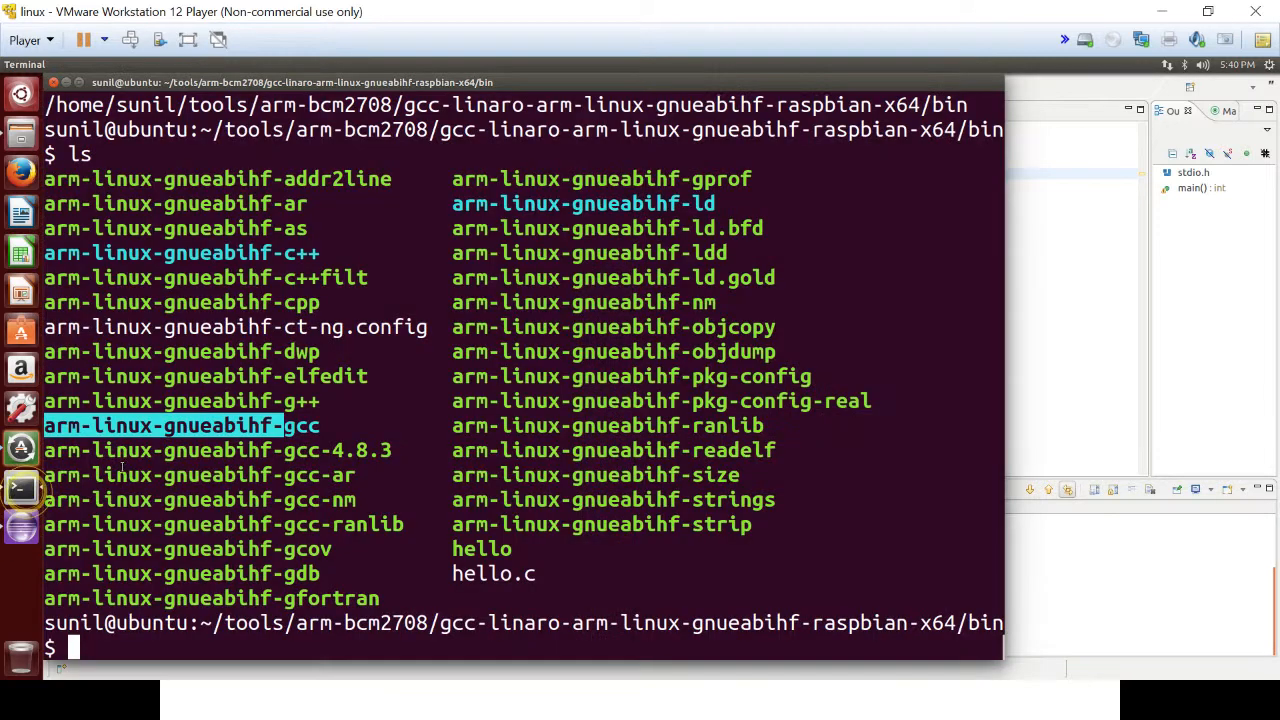
text(c)
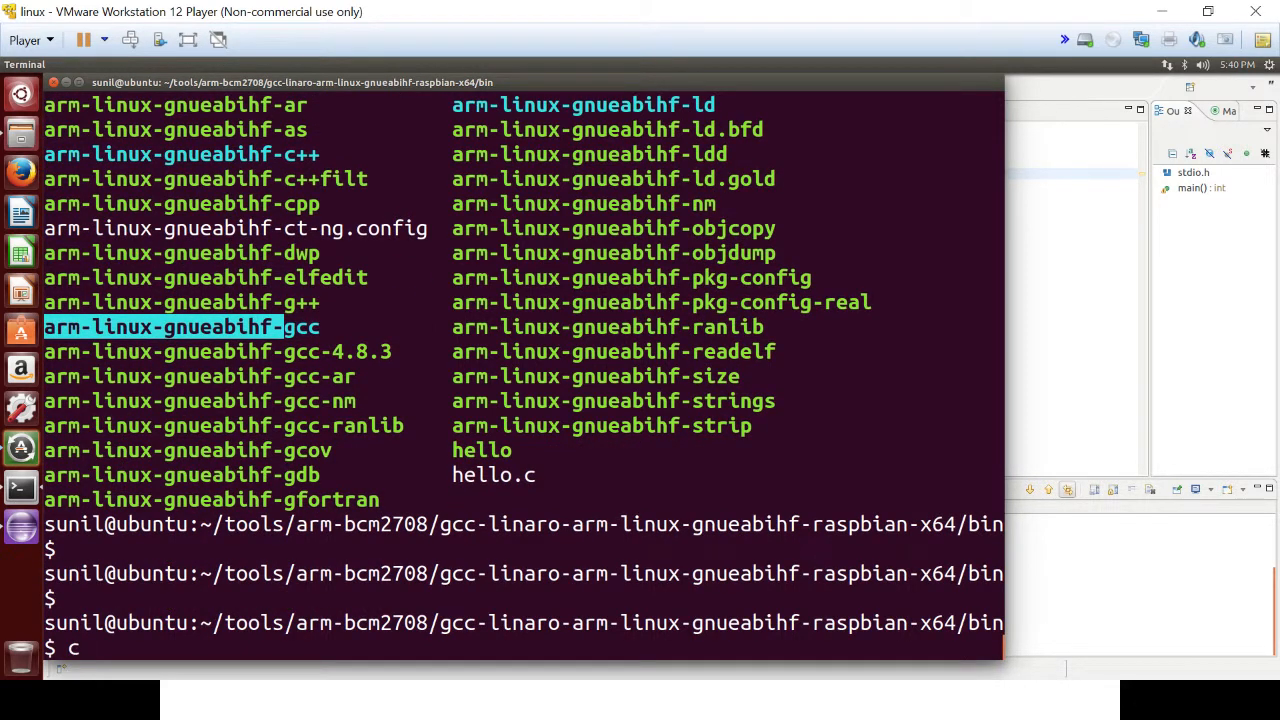
text(d)
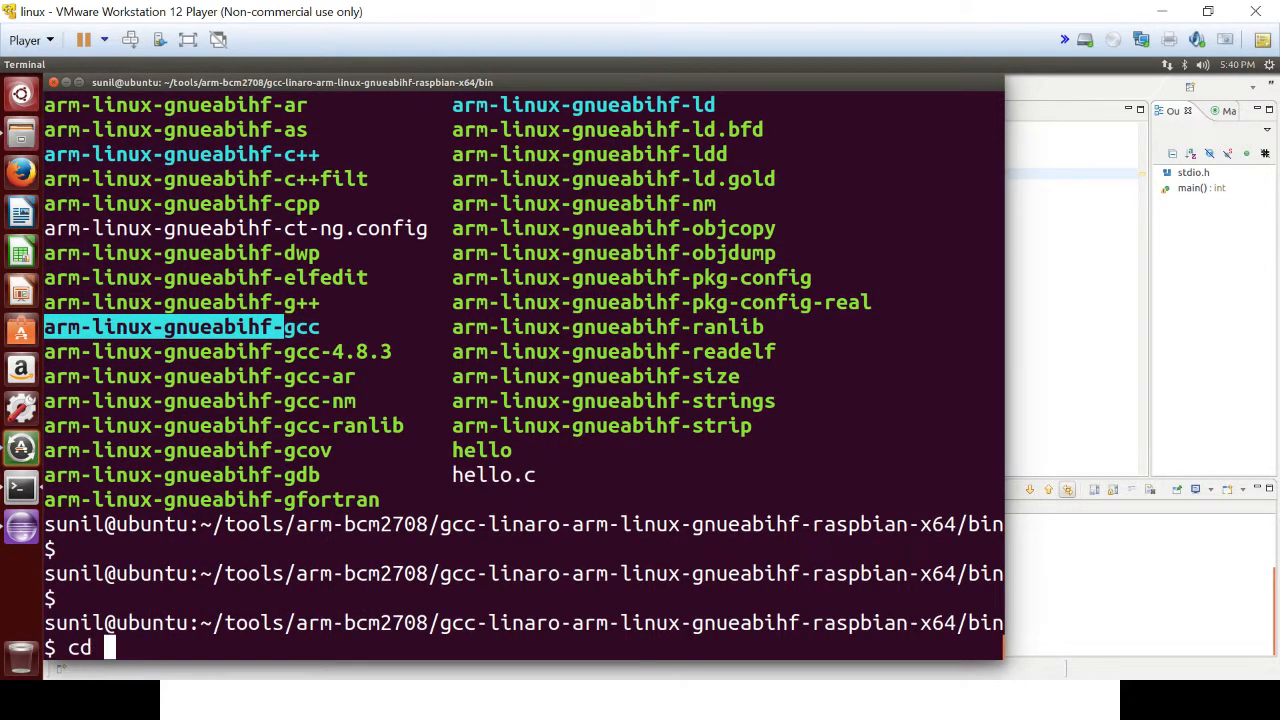
text(~)
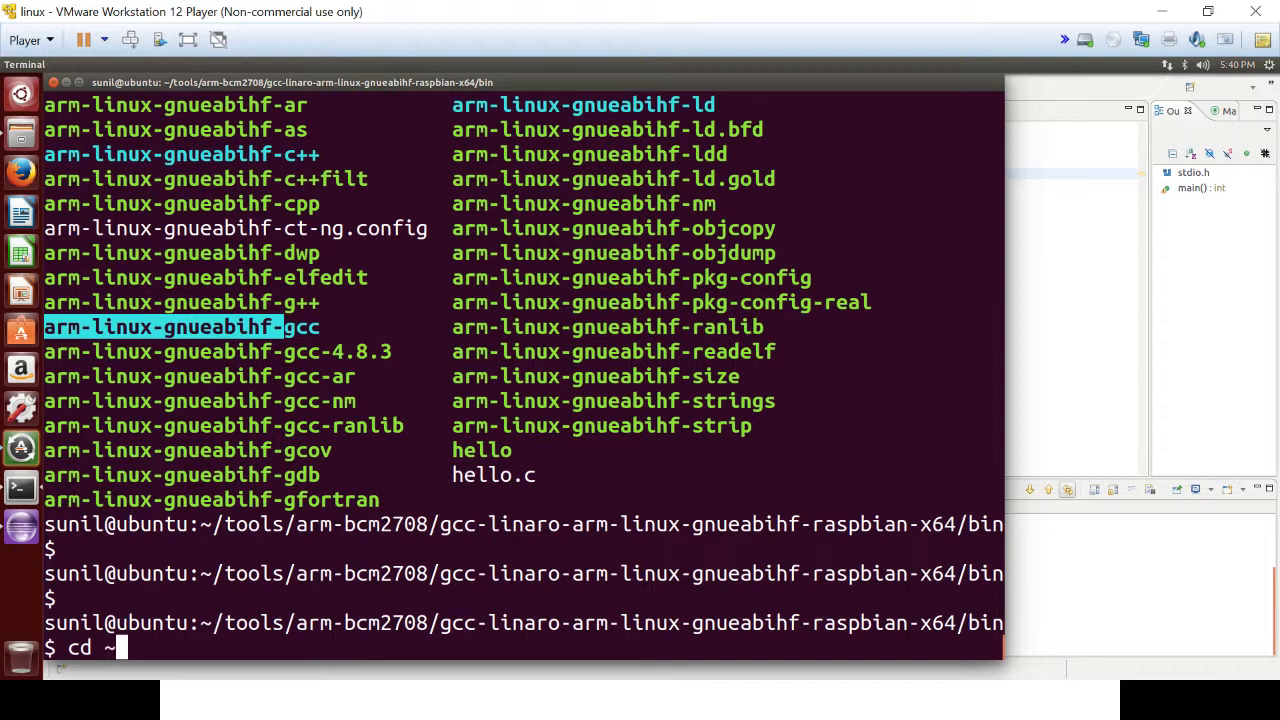
text(/)
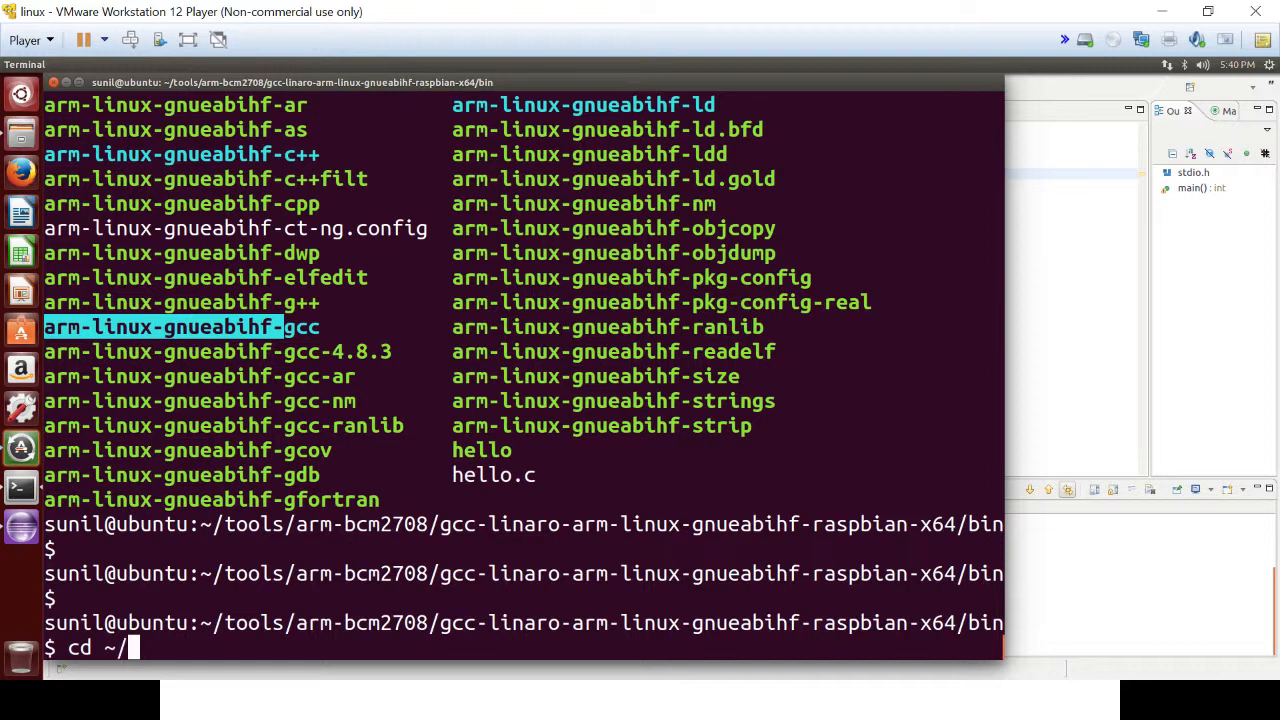
text(workspace/)
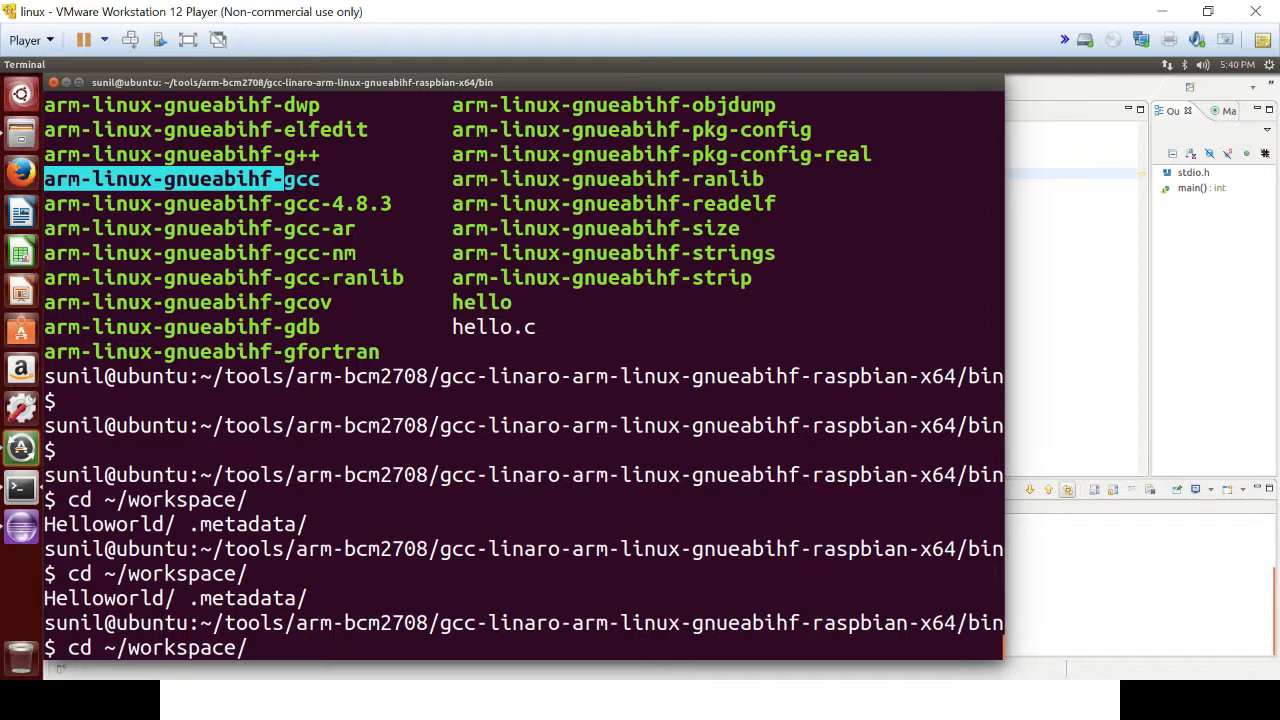
text(Helloworld/Debug/)
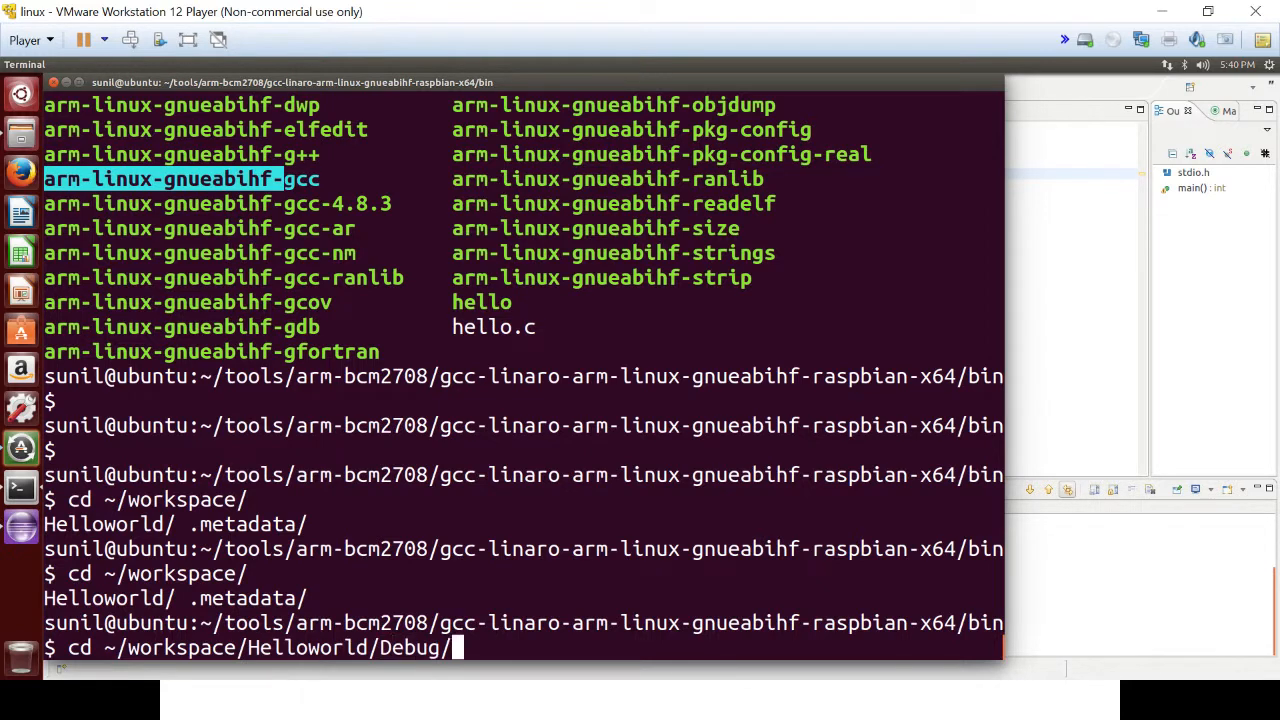
key(Return)
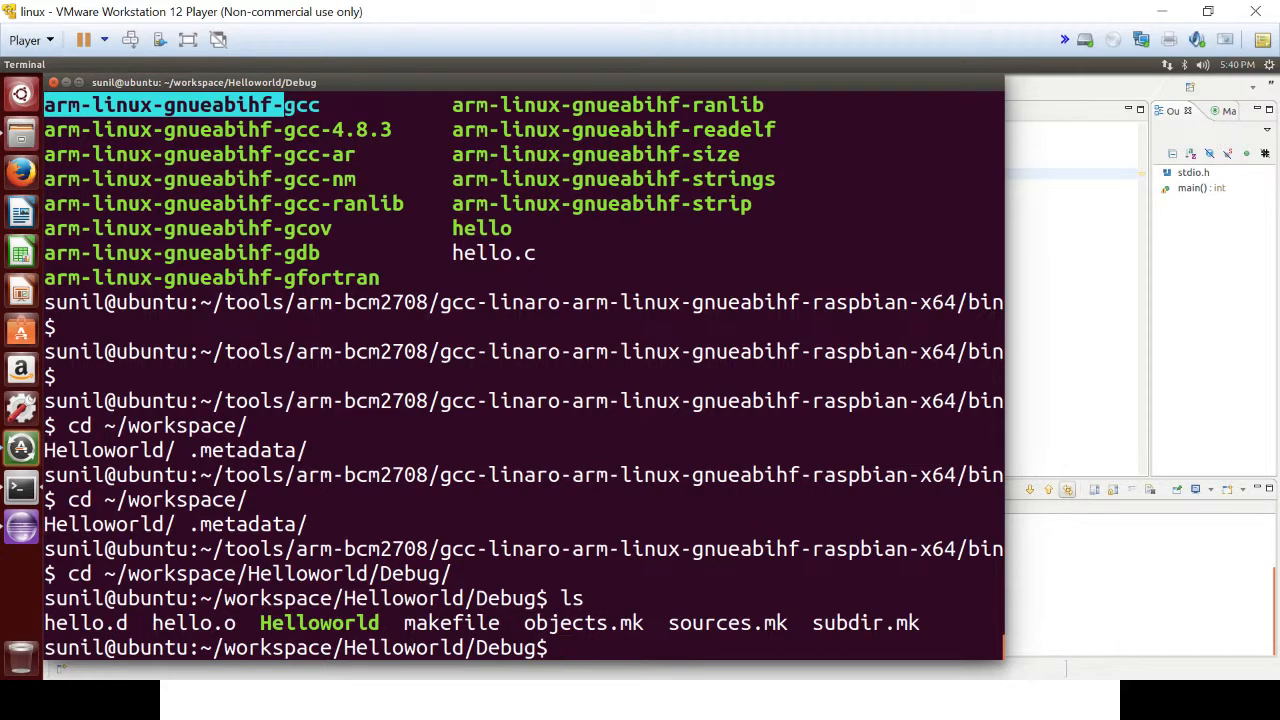
Run file on Helloworld, confirming it is a 32-bit ARM executable
text(file)
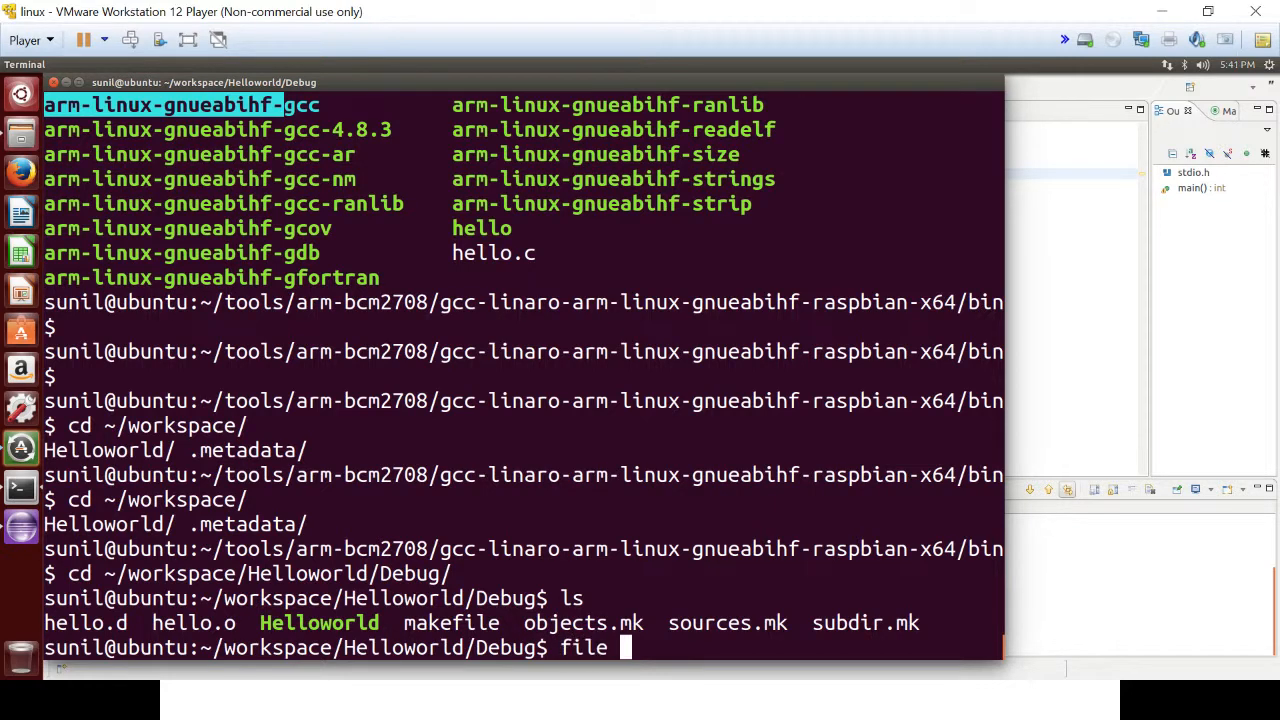
key(Return)
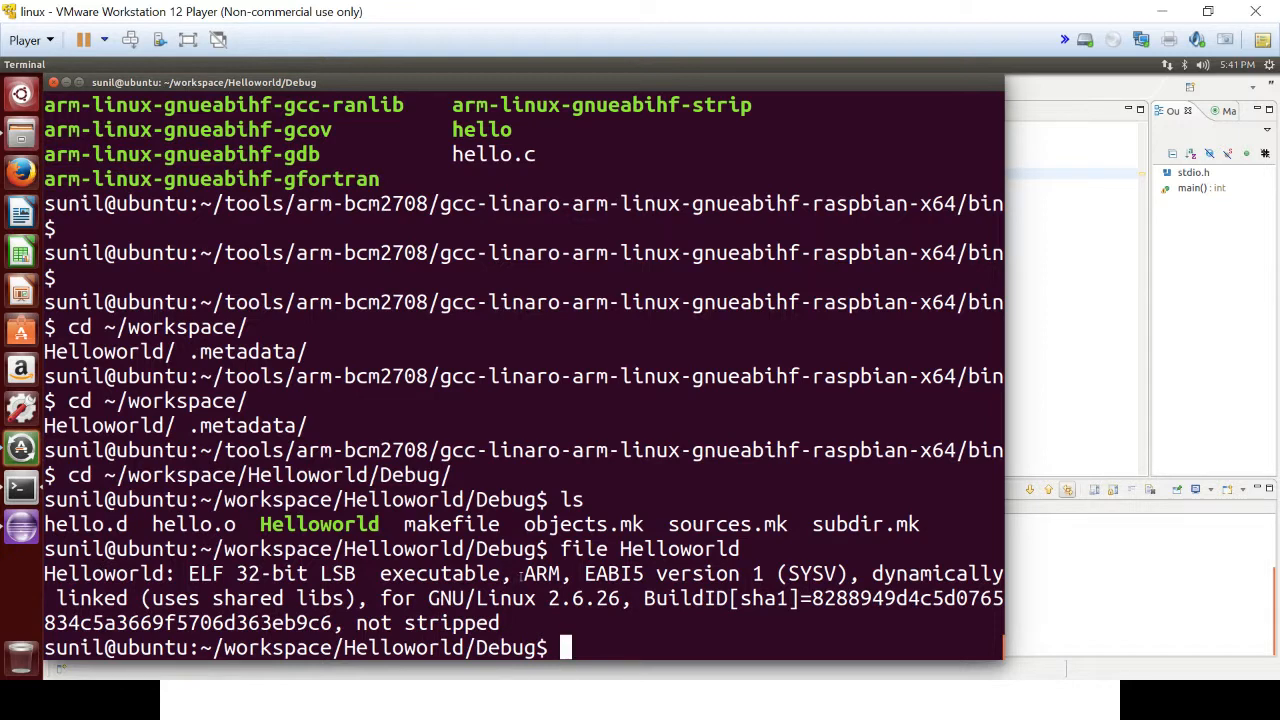
double_click(540, 572)
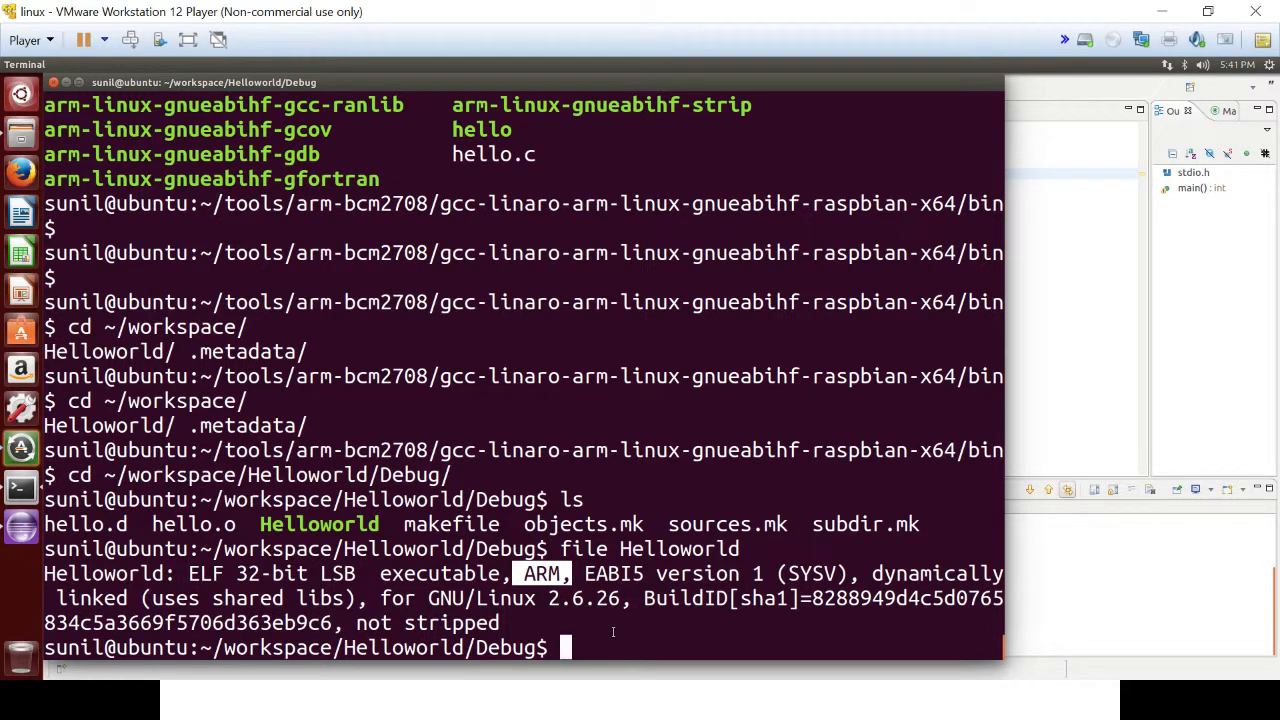
text(scp)
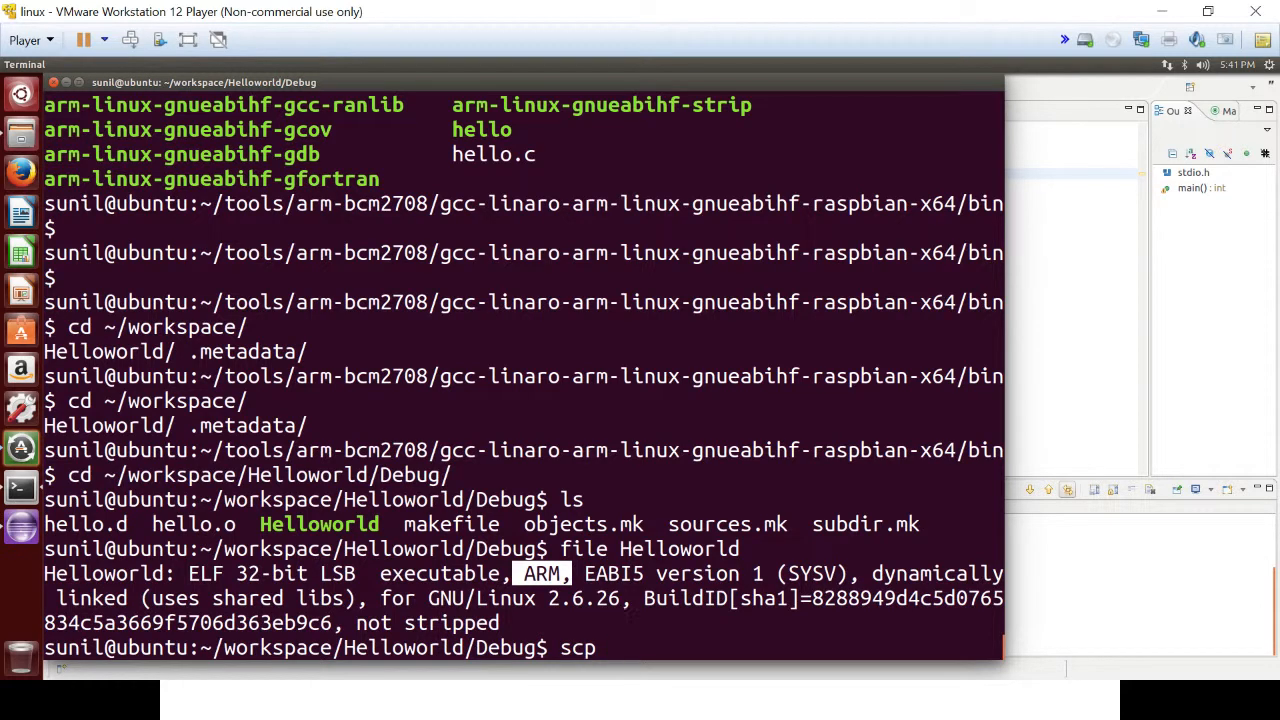
text(H)
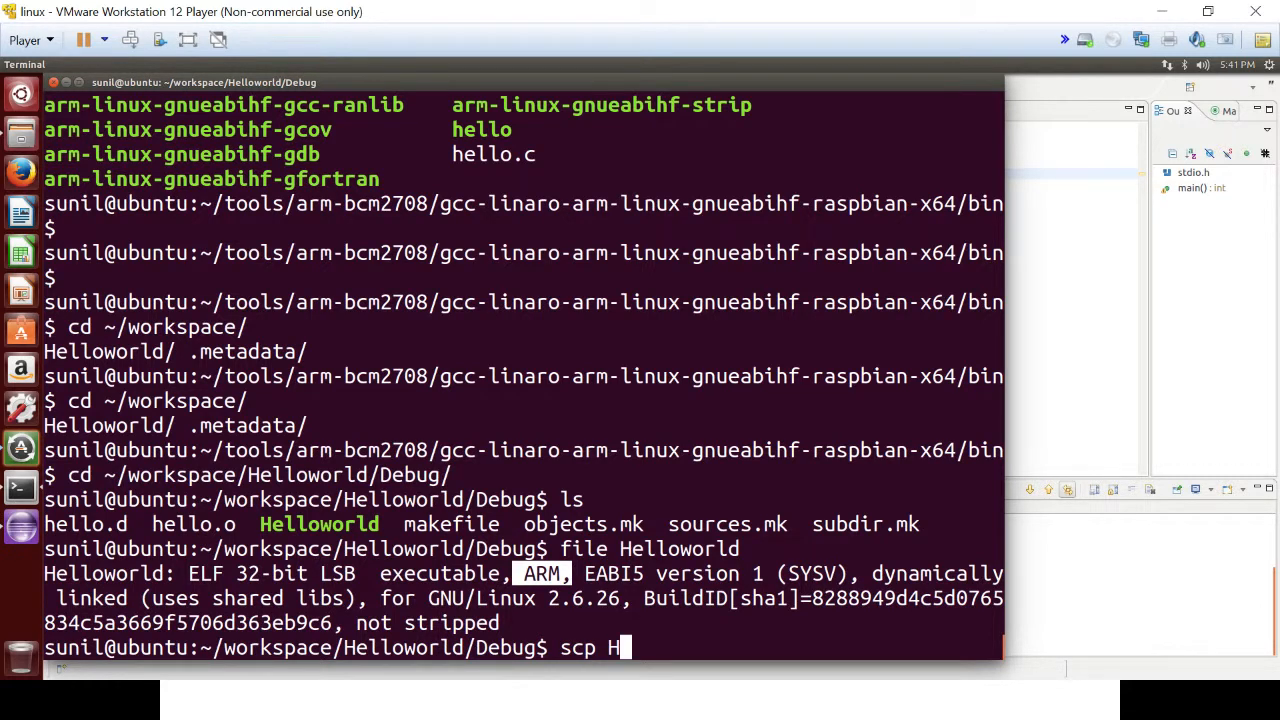
text(elloworld)
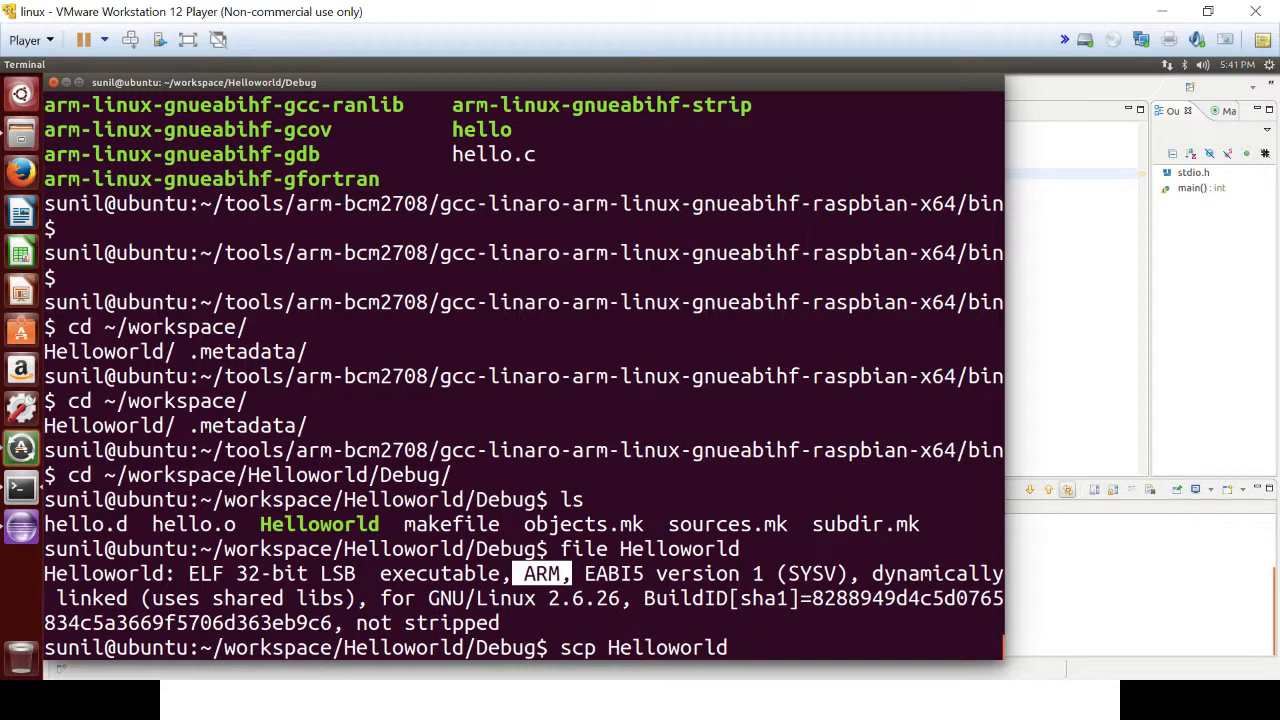
text(pi@)
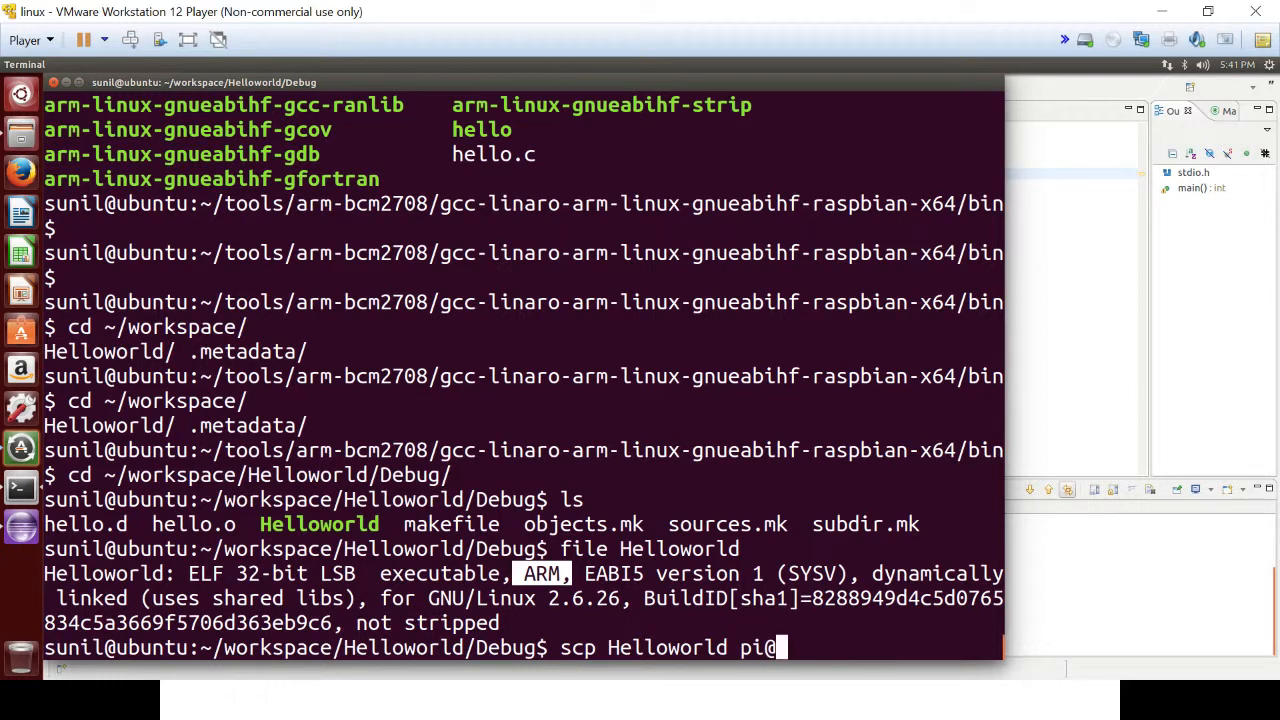
text(16)
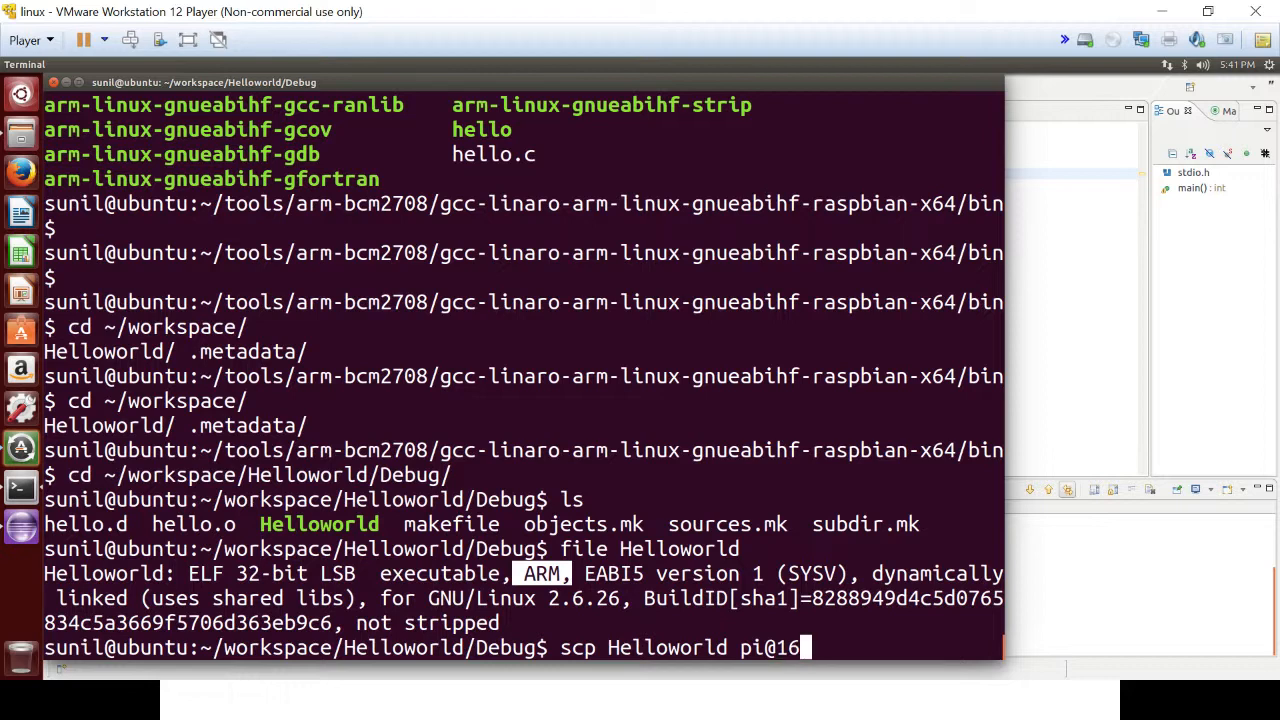
text(9.254.)
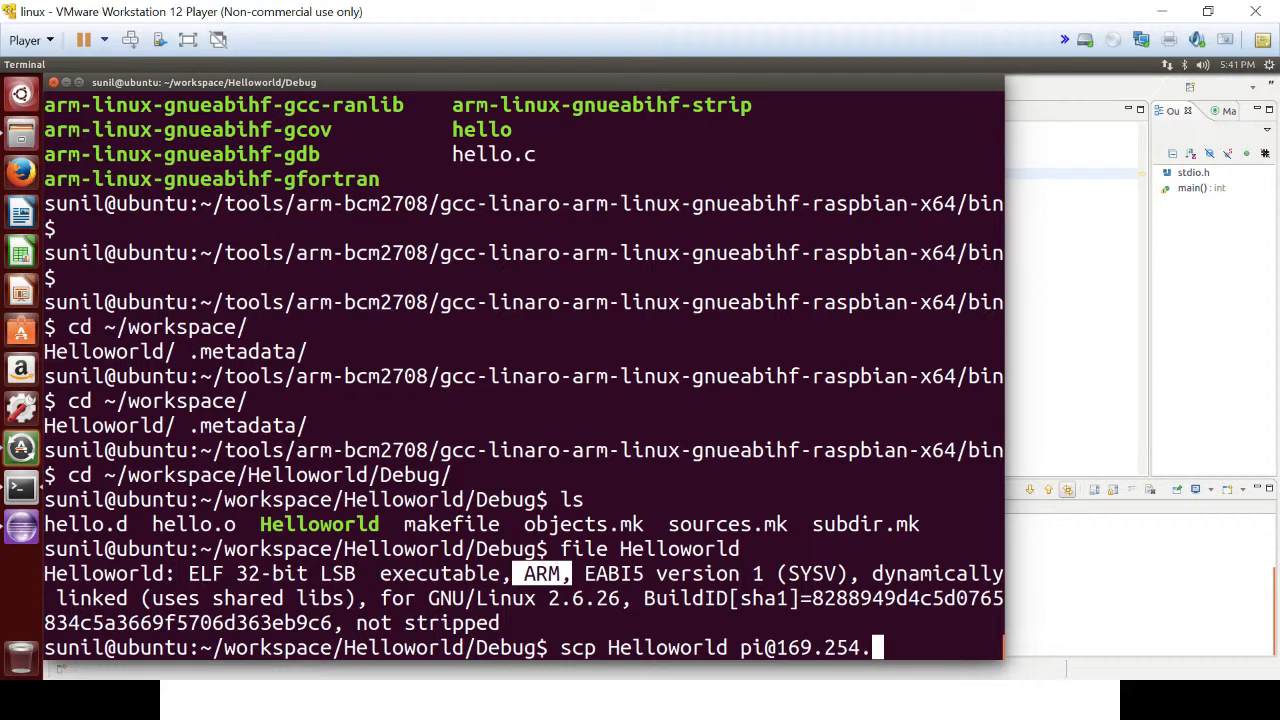
text(178.3)
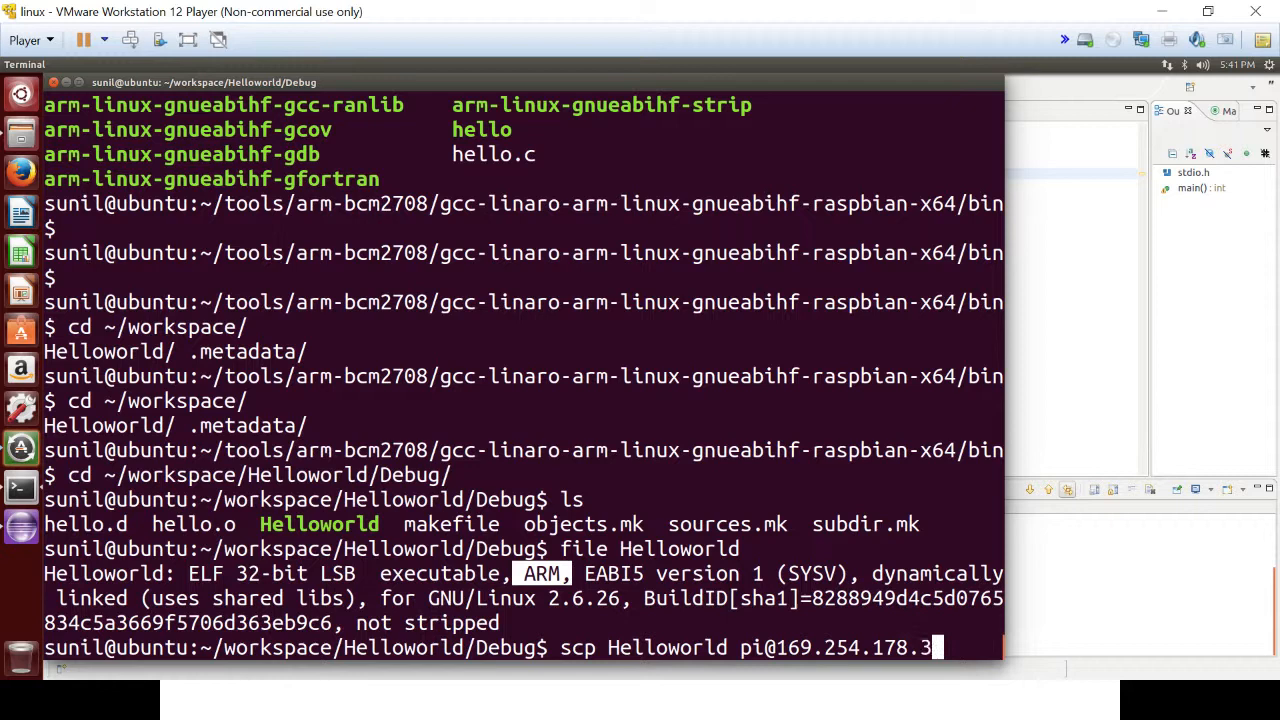
text(5:~)
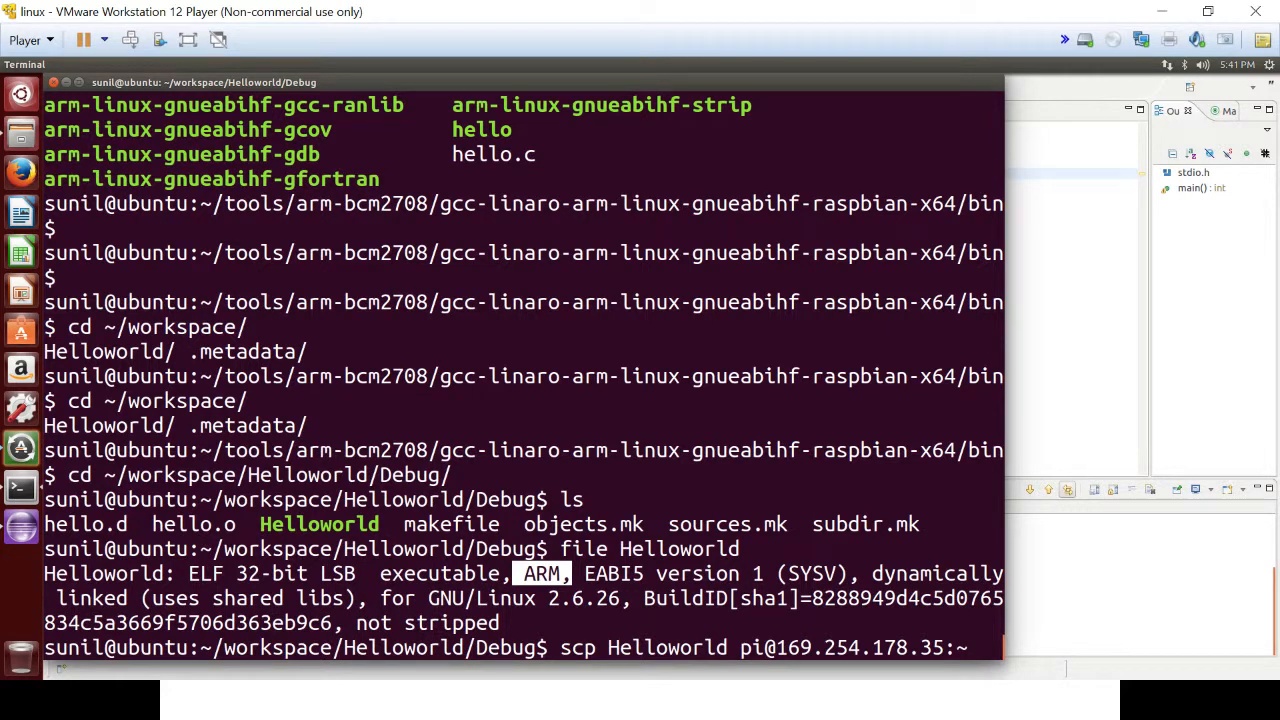
key(Return)
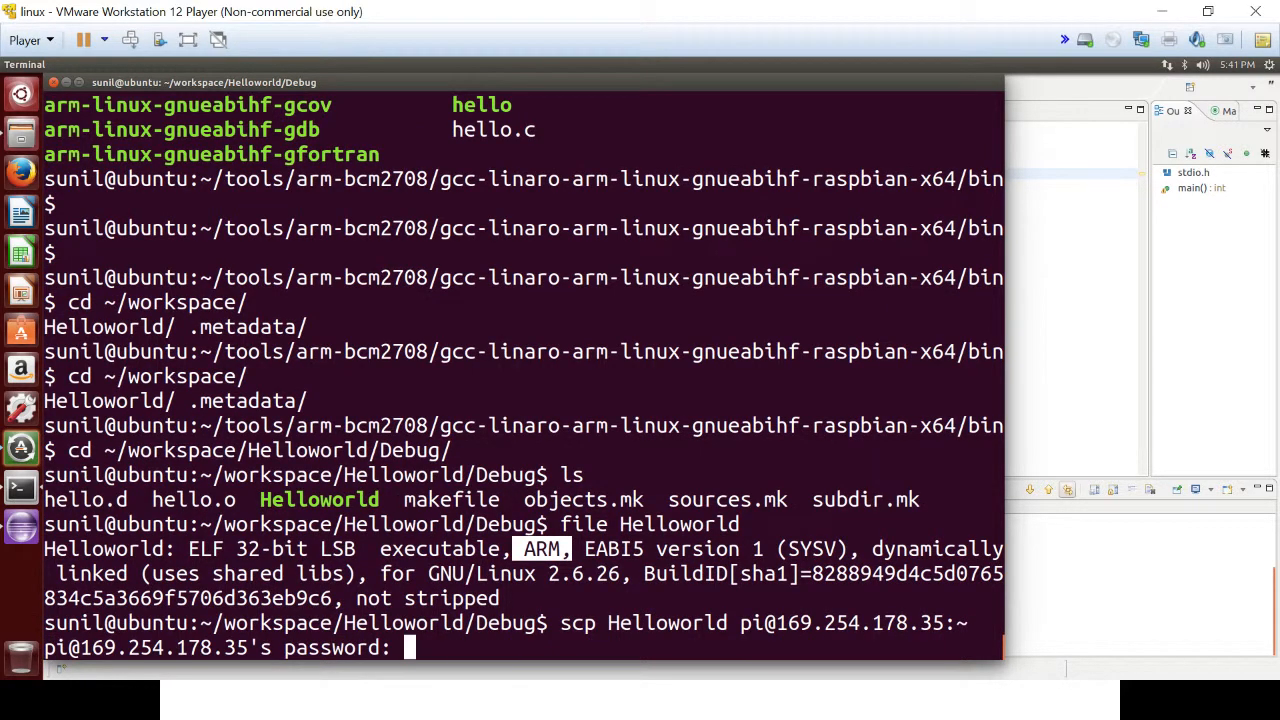
key(Return)
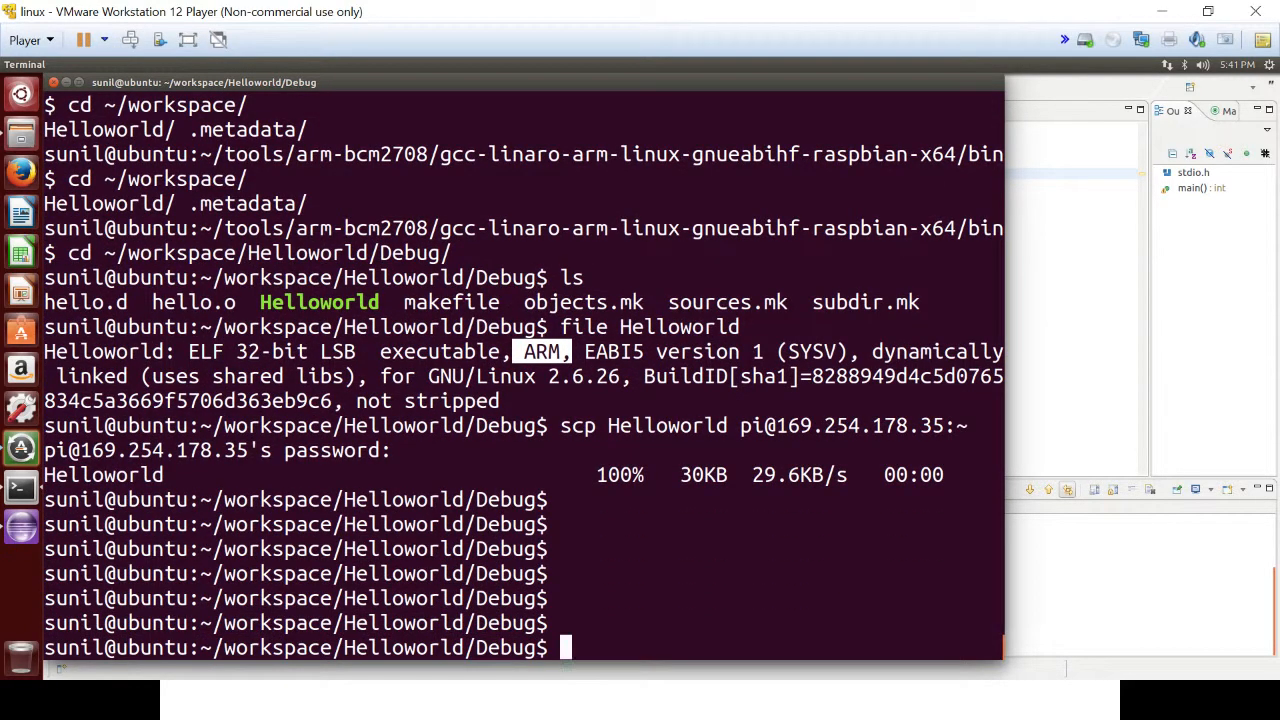
text(ssh)
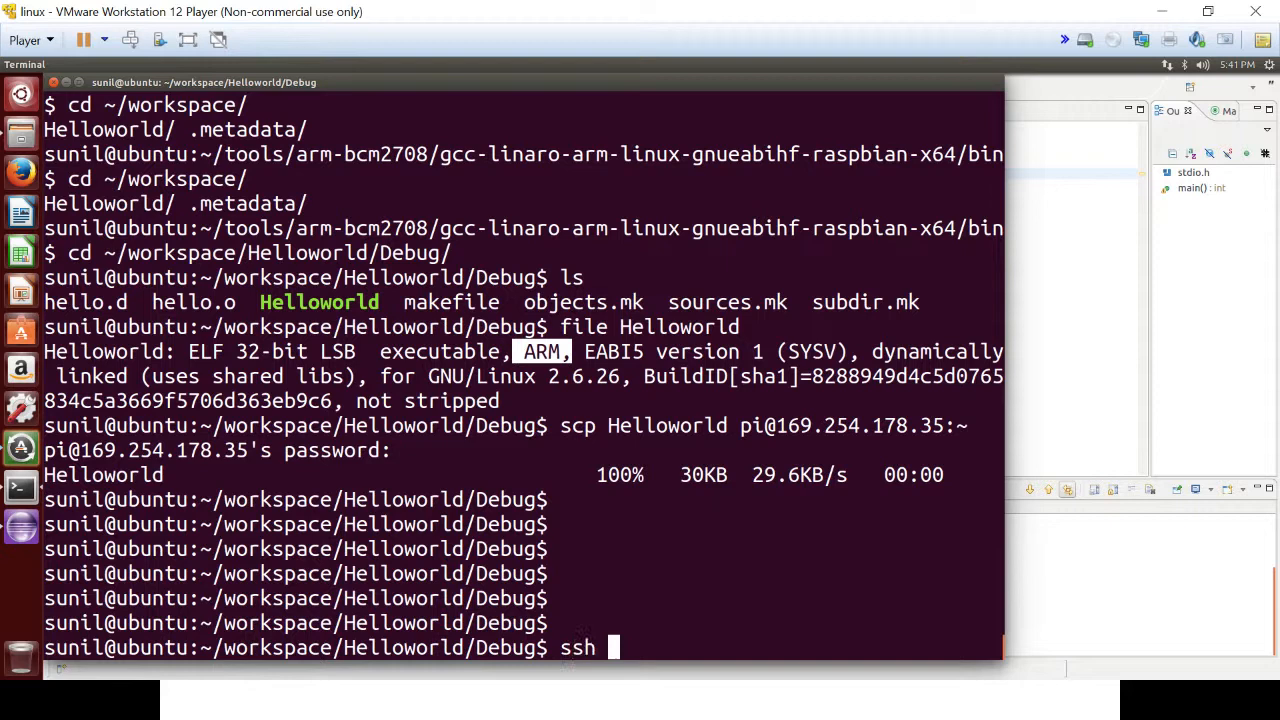
text(pi)
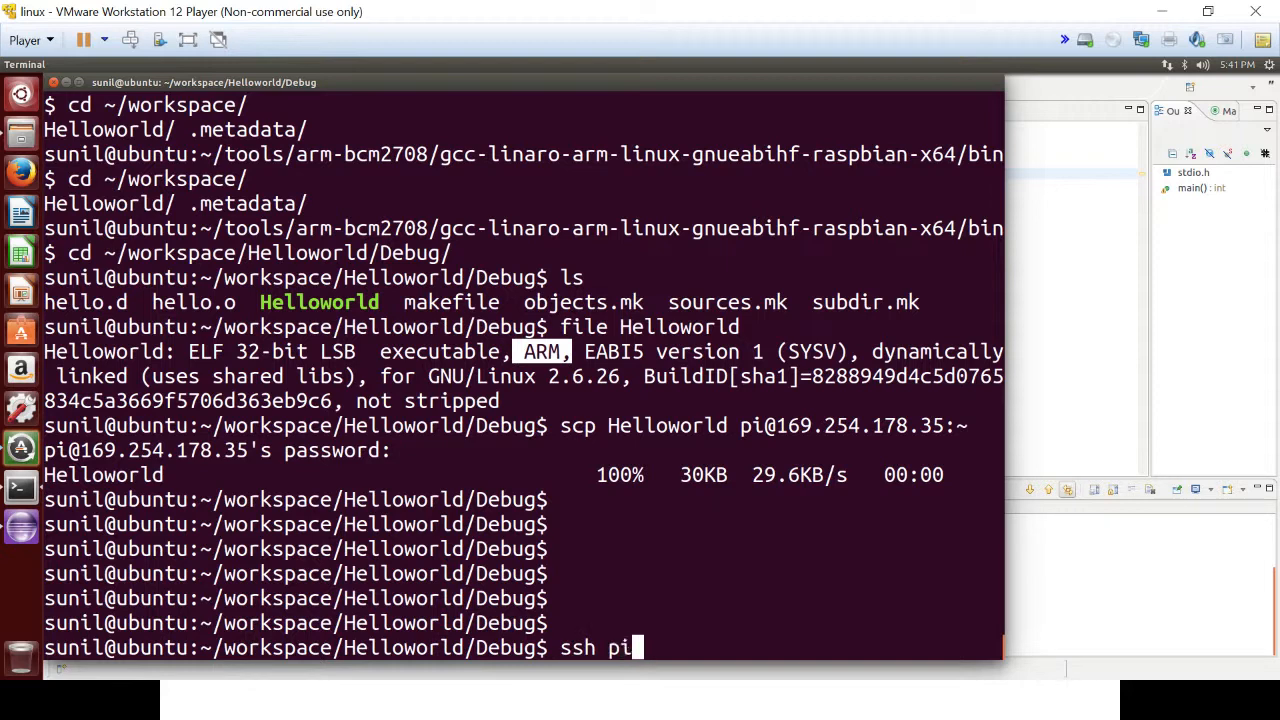
text(@169)
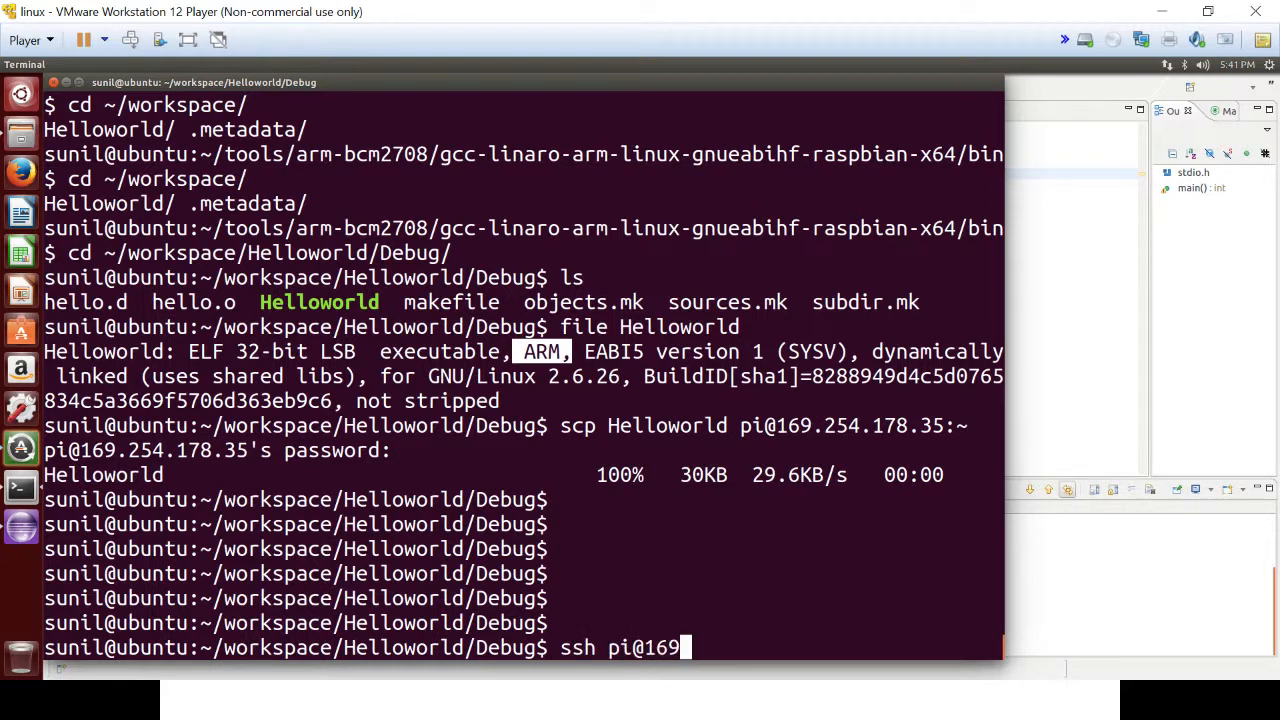
text(.254.1)
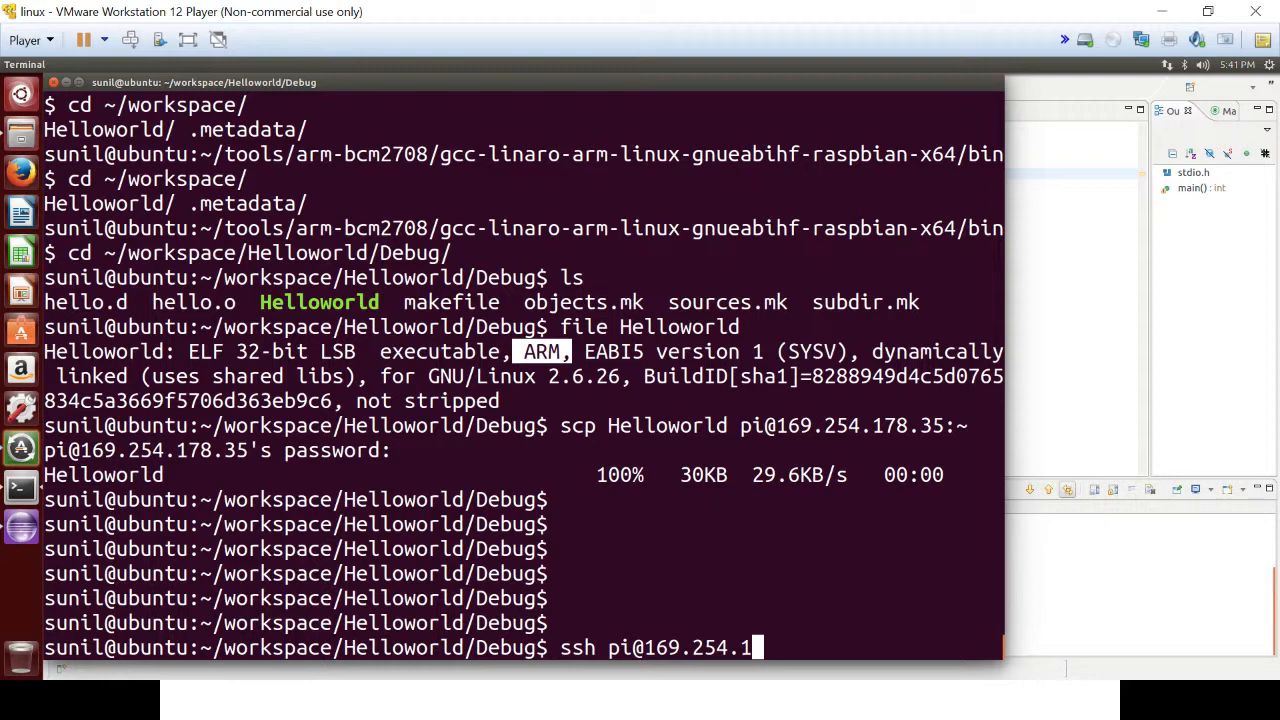
text(78.35)
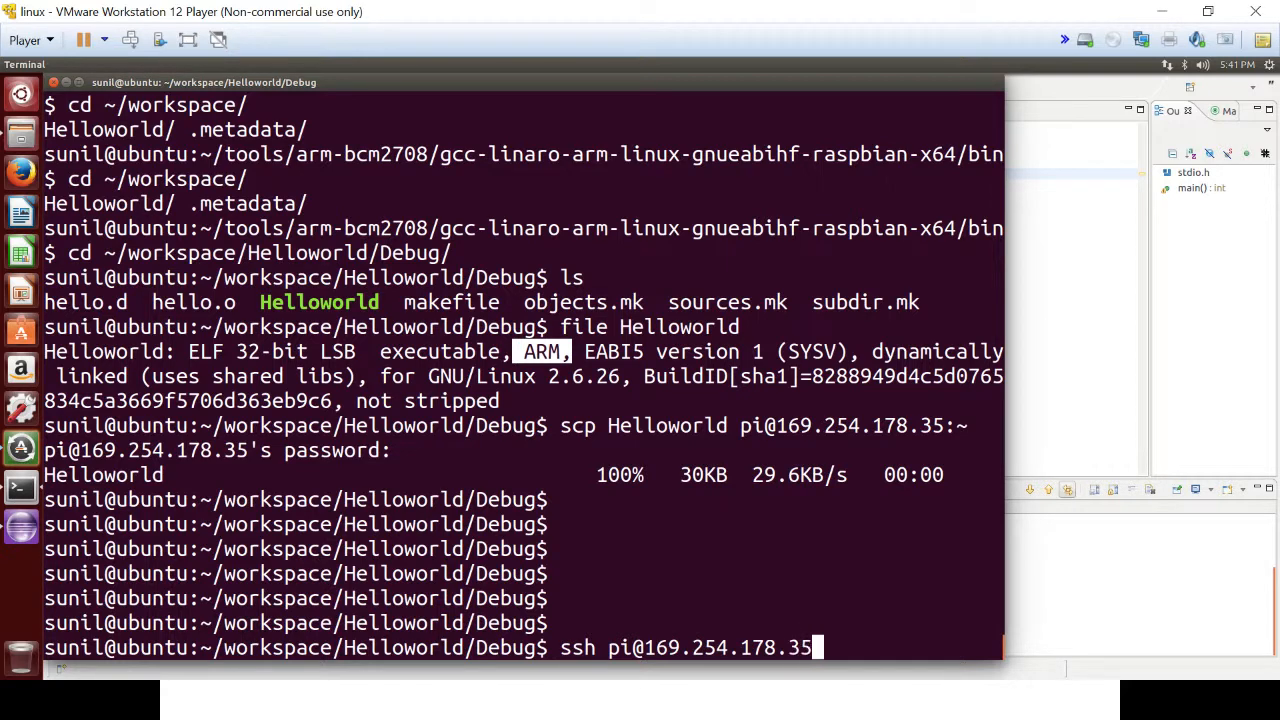
key(Return)
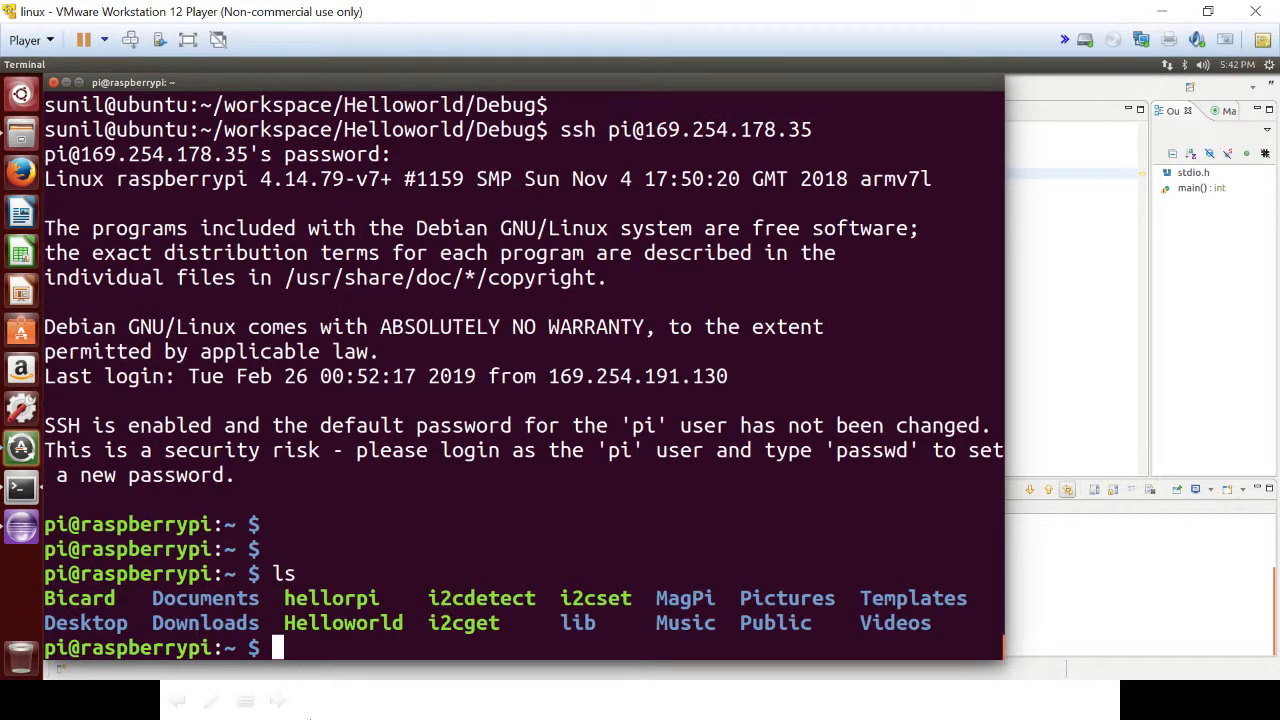
Run ./Helloworld at the Pi prompt, which prints Hello World
double_click(344, 622)
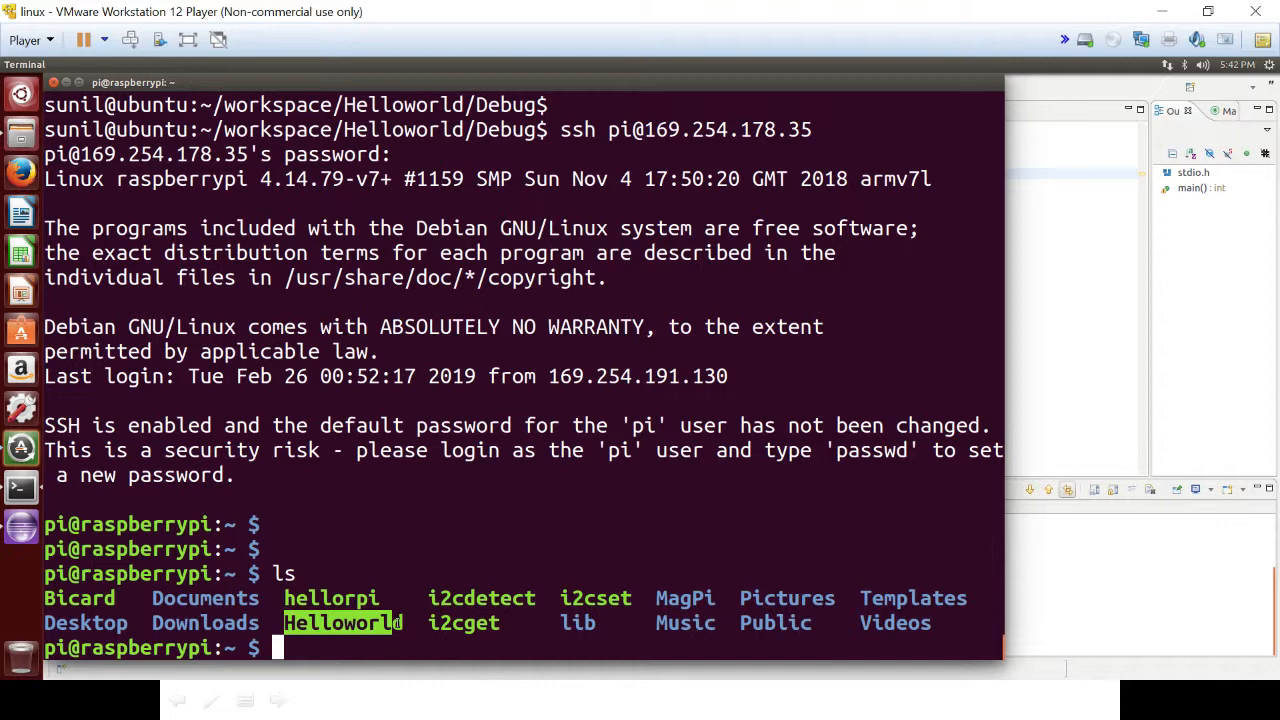
text(./H)
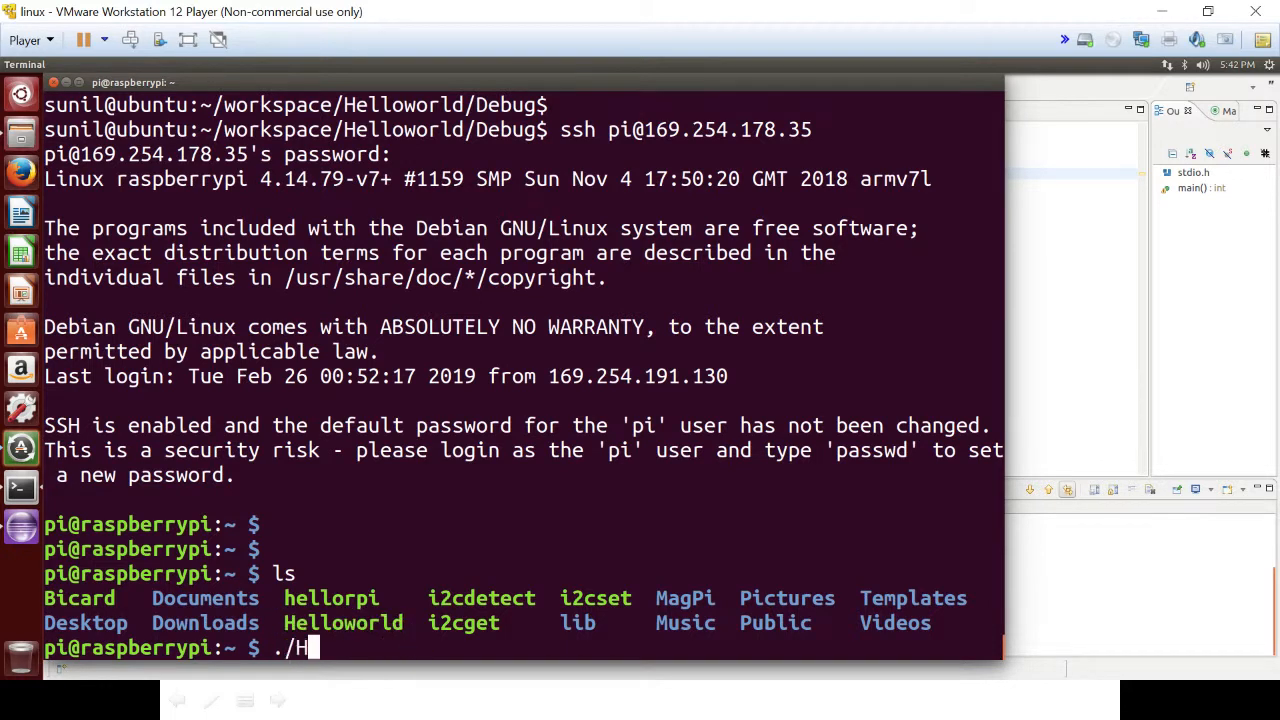
key(Return)
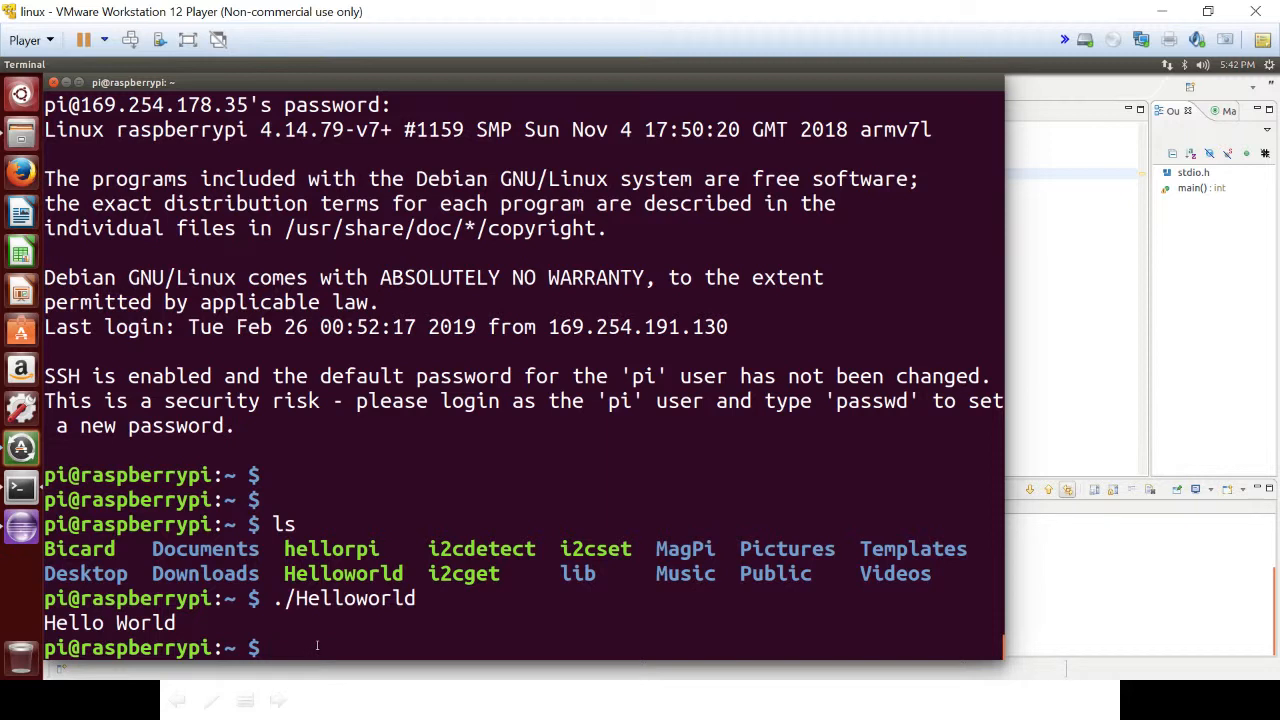
mouse_move(324, 644)
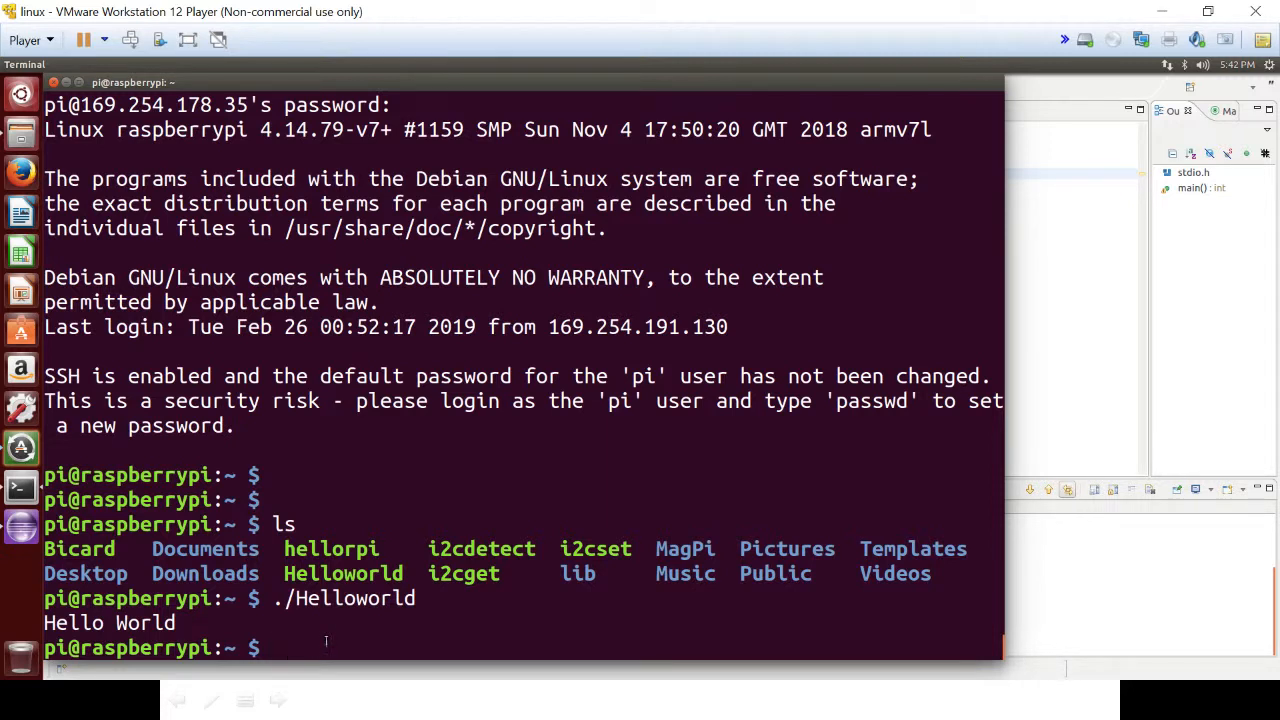